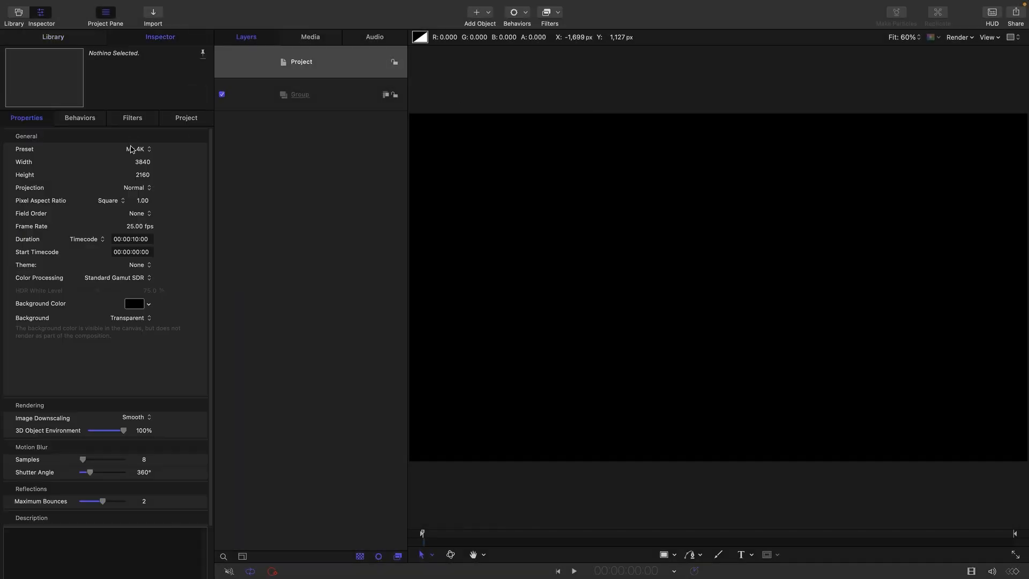
mouse_move(152, 179)
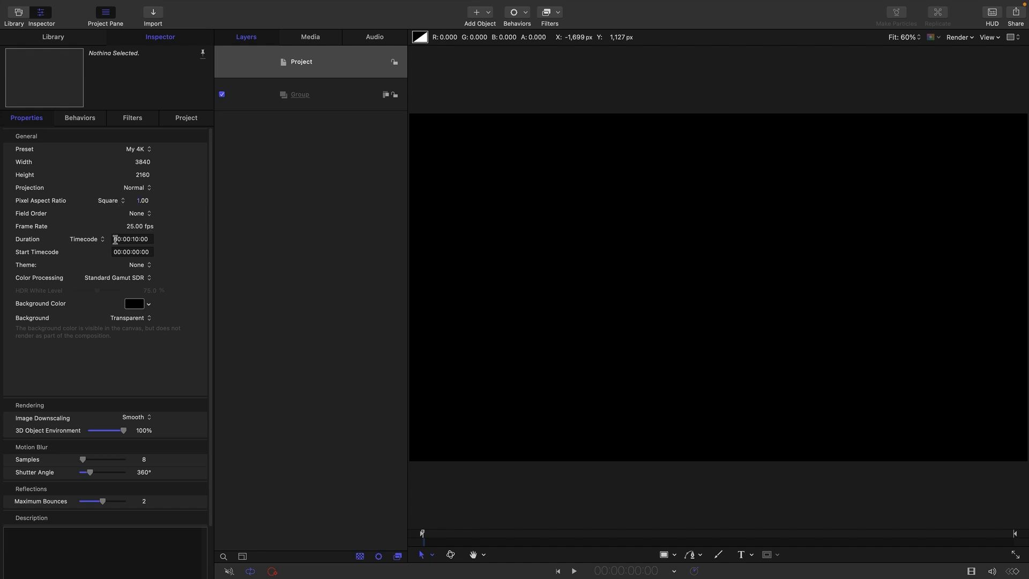
mouse_move(144, 233)
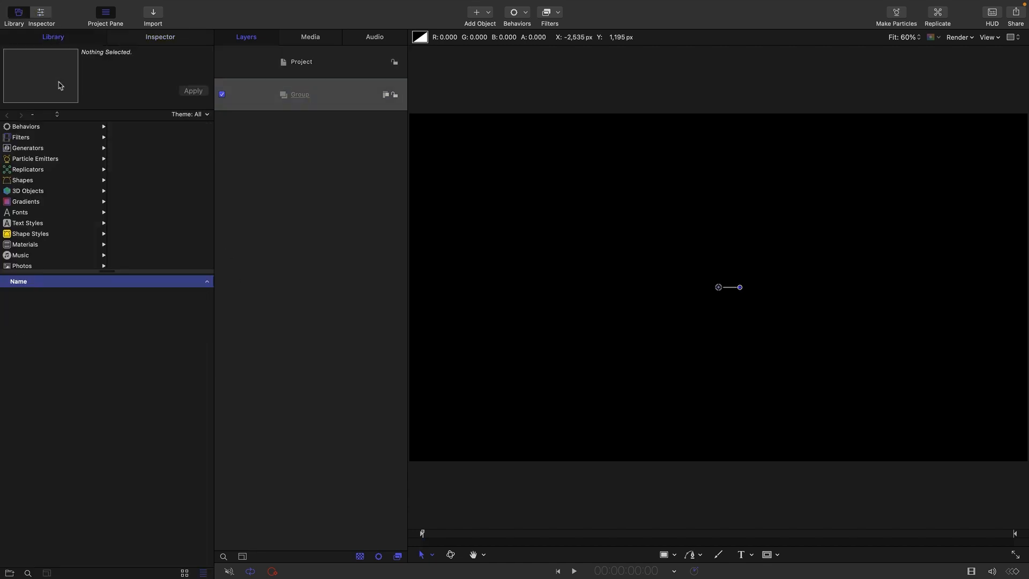
Apply the saved 'my copy' text from Library Favorites into the project group.
scroll(down, 3)
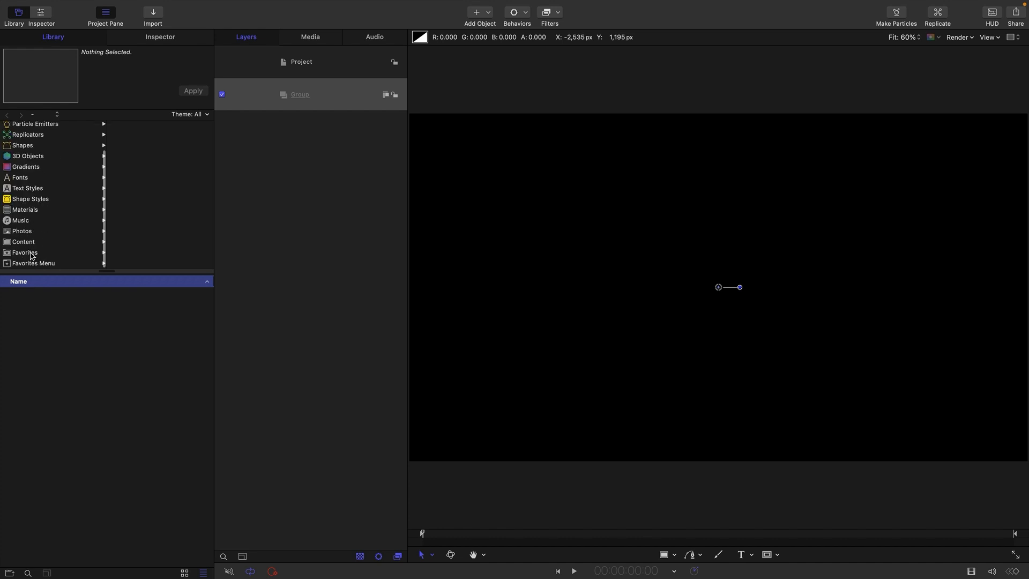
click(24, 251)
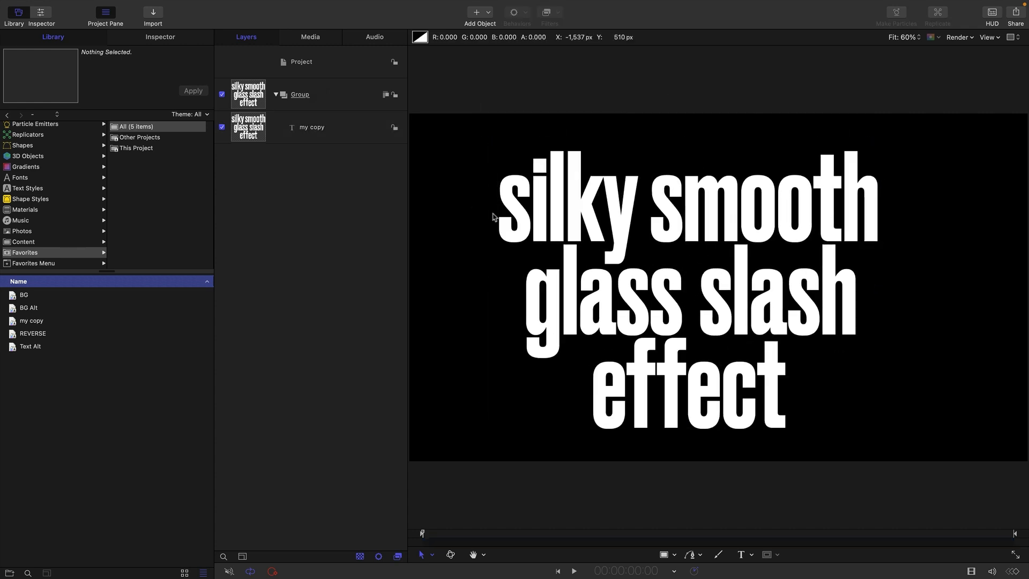
mouse_move(920, 165)
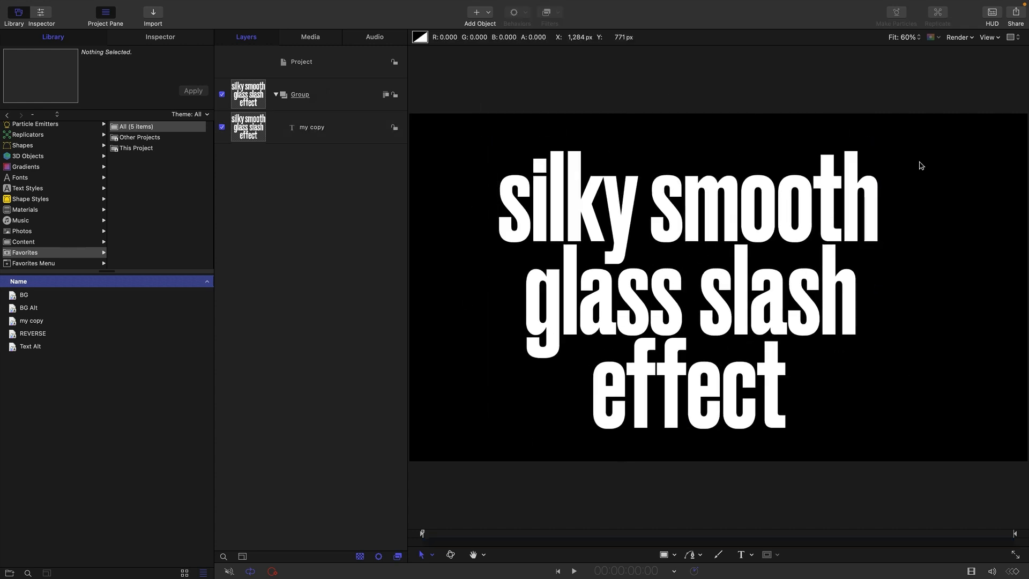
scroll(up, 3)
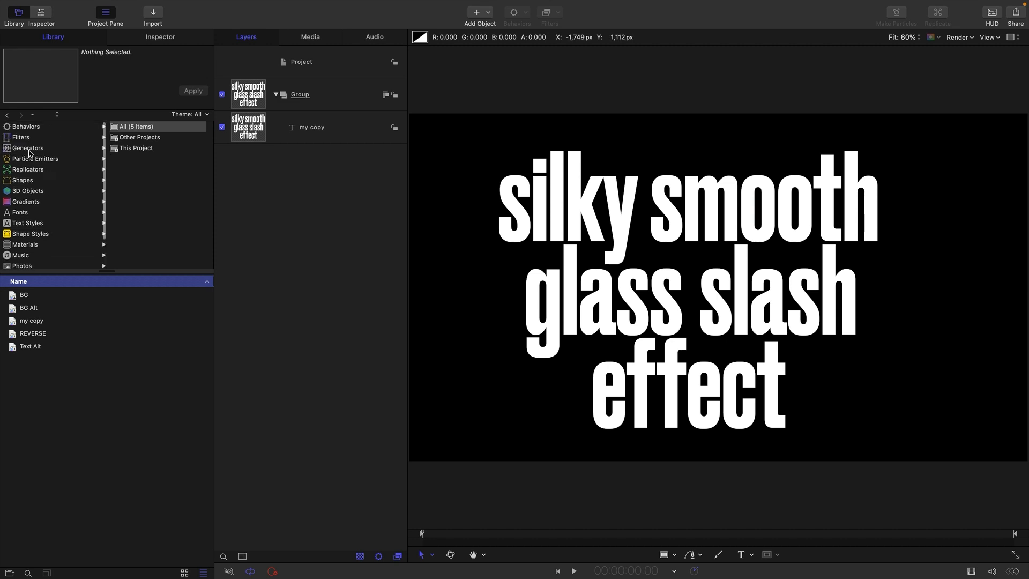
Add a Color Solid generator in its own group and color it dark gray.
click(27, 148)
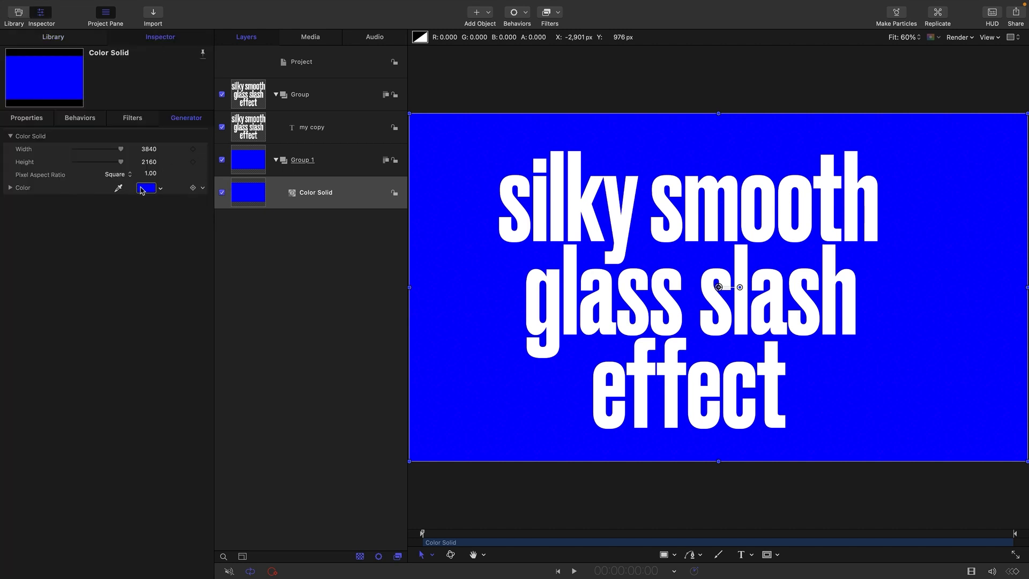
click(146, 188)
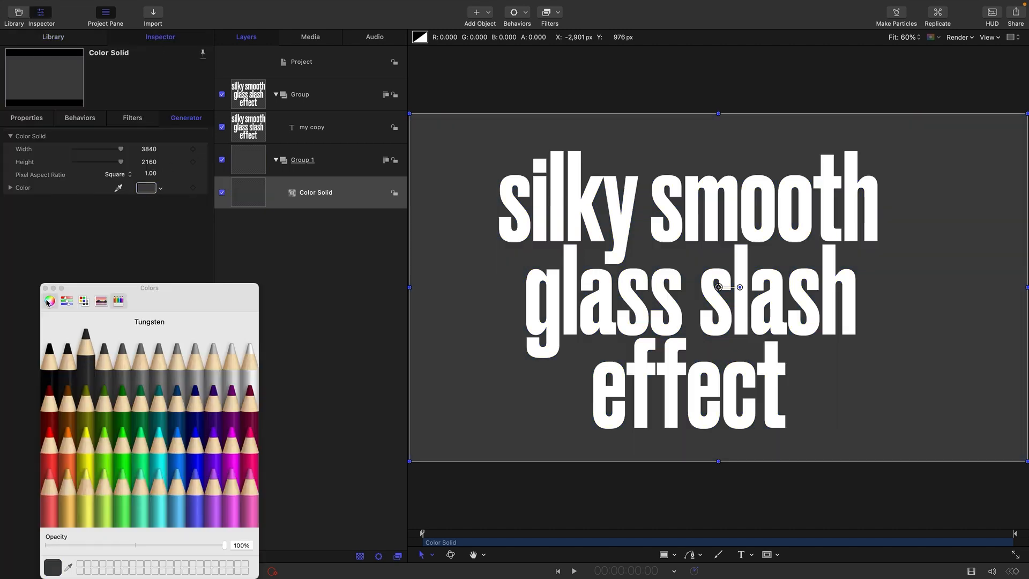
click(300, 93)
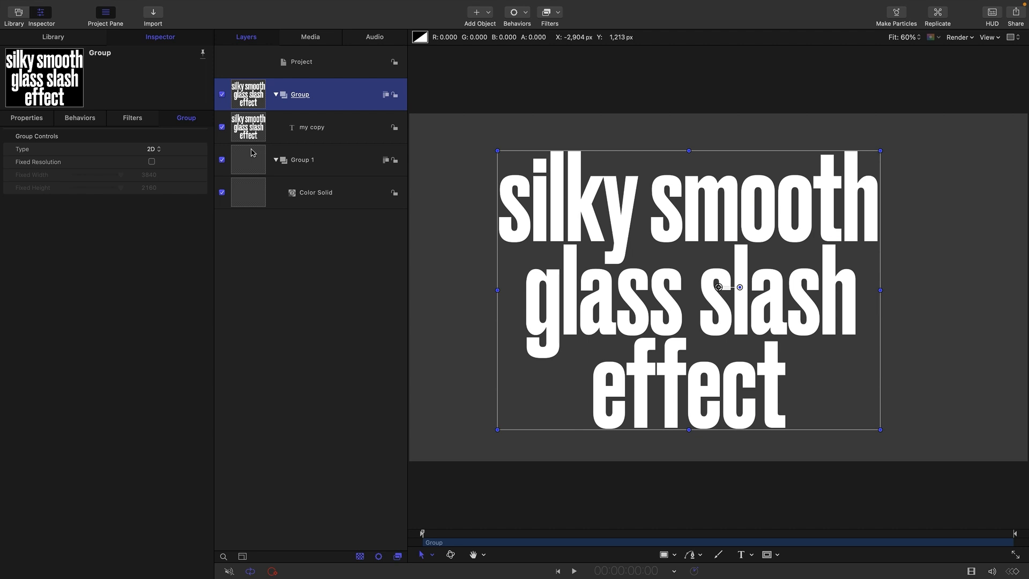
Add a Membrane generator below the 'my copy' text, hide the text, and preview playback.
click(479, 12)
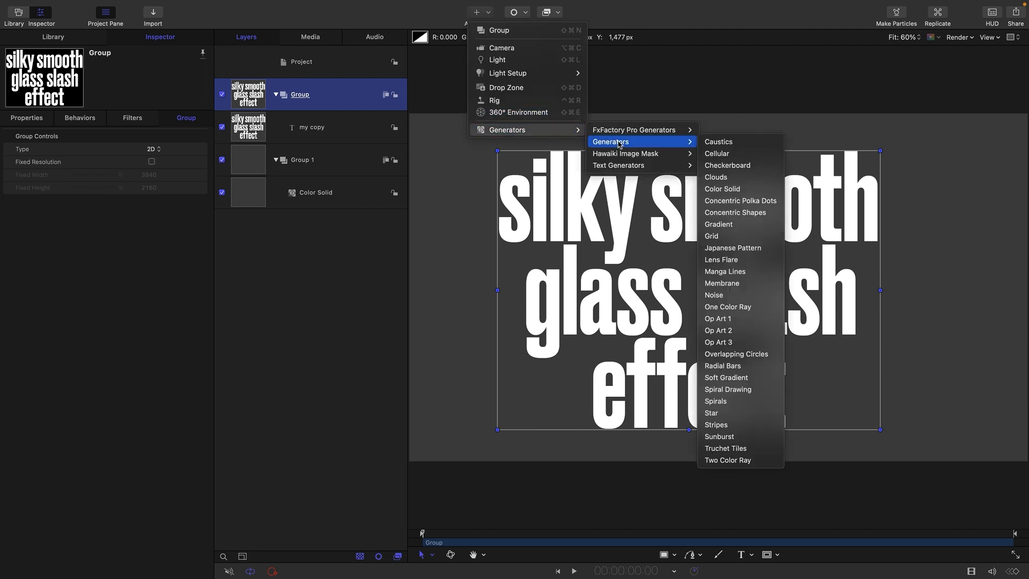
click(721, 283)
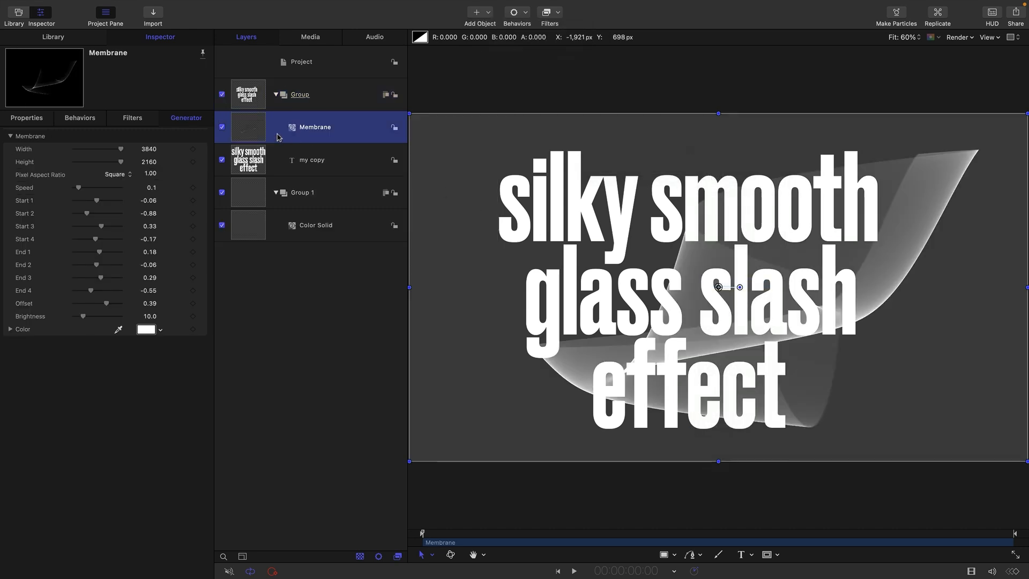
mouse_move(249, 120)
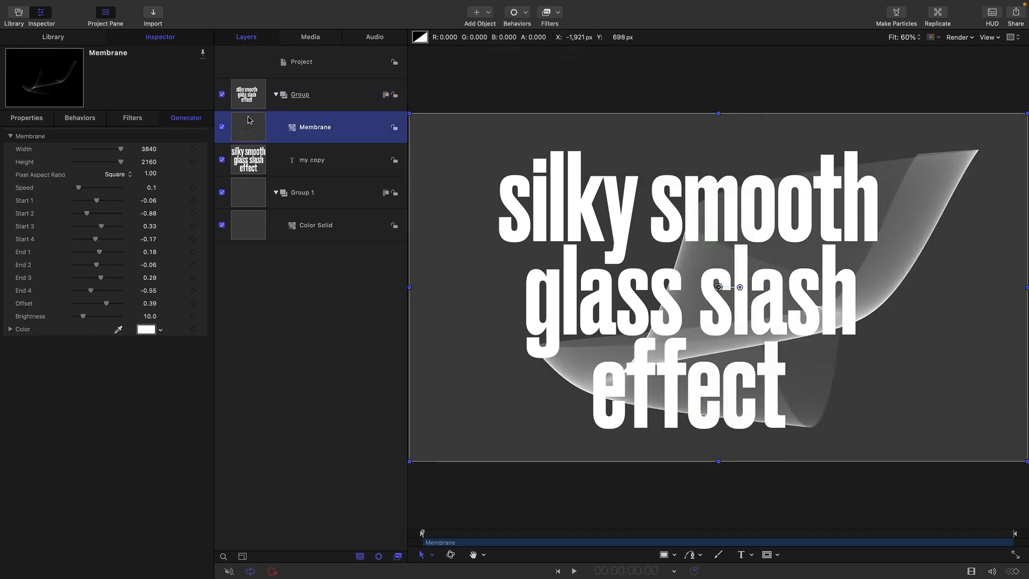
drag(315, 127, 315, 151)
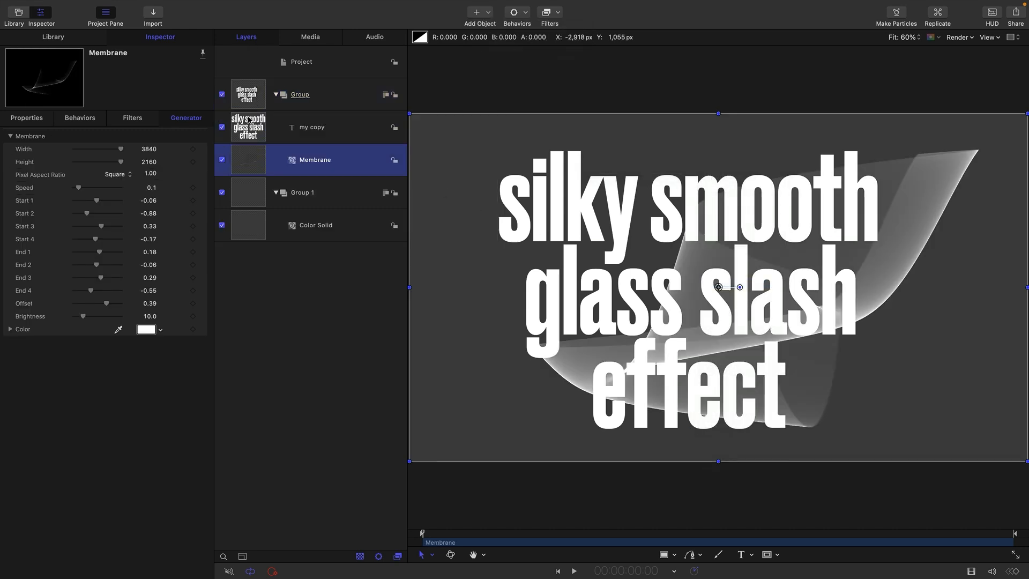
click(222, 126)
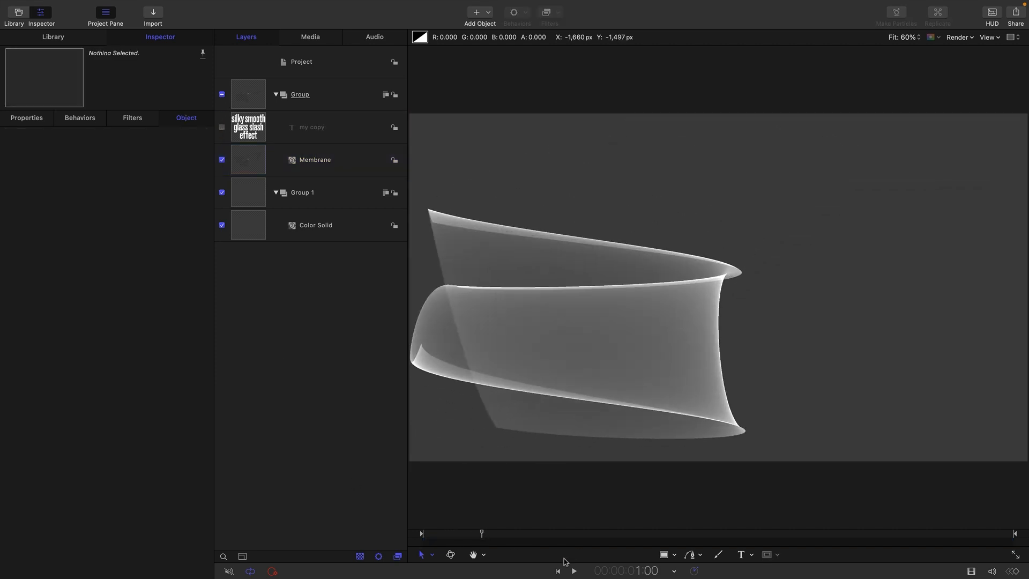
click(574, 570)
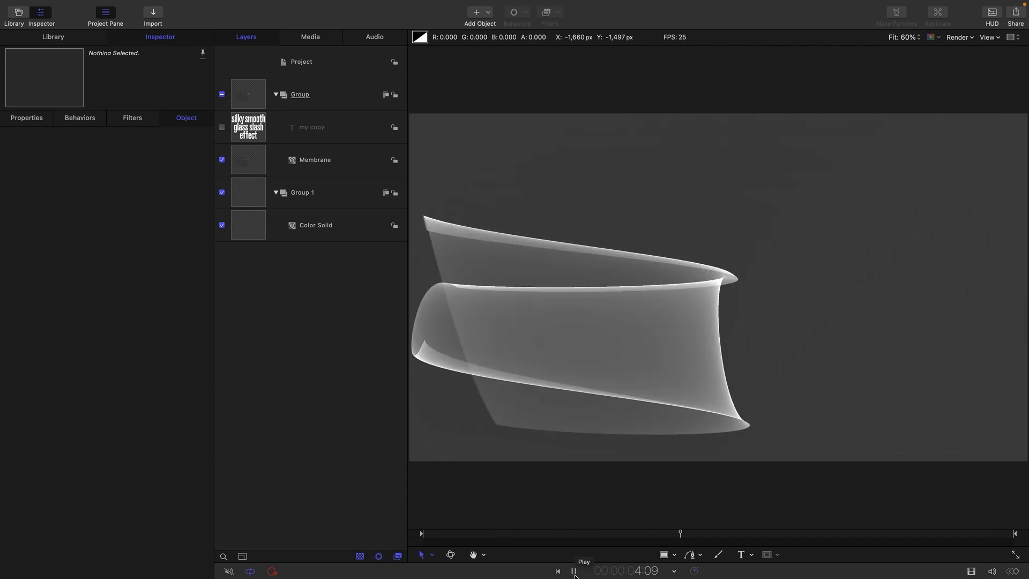
click(573, 570)
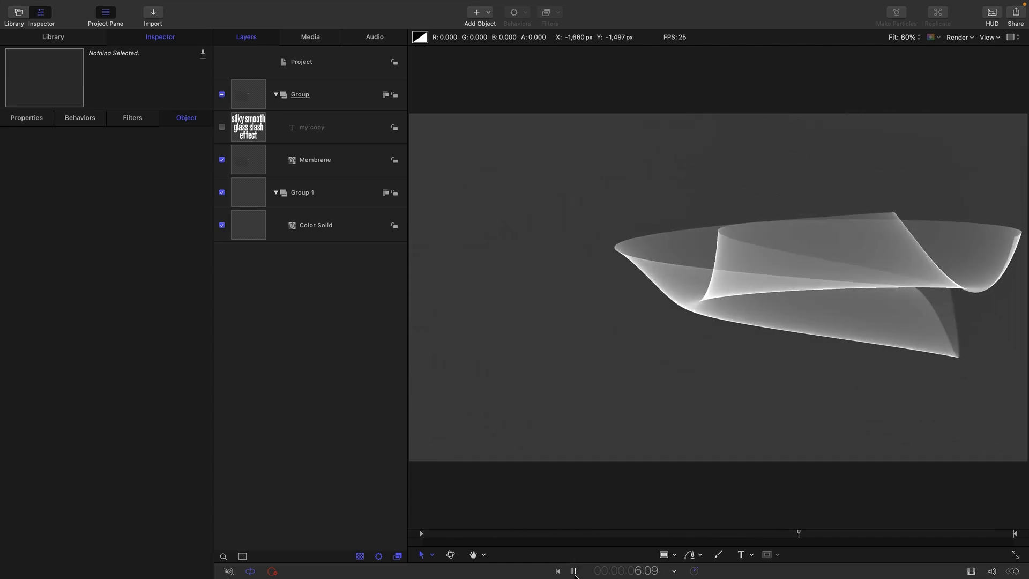
Set Membrane Speed 0, Start 1–3 to 1.0, Start 4 -1.0, End 2/4 -1.0, Offset 0.12.
click(315, 160)
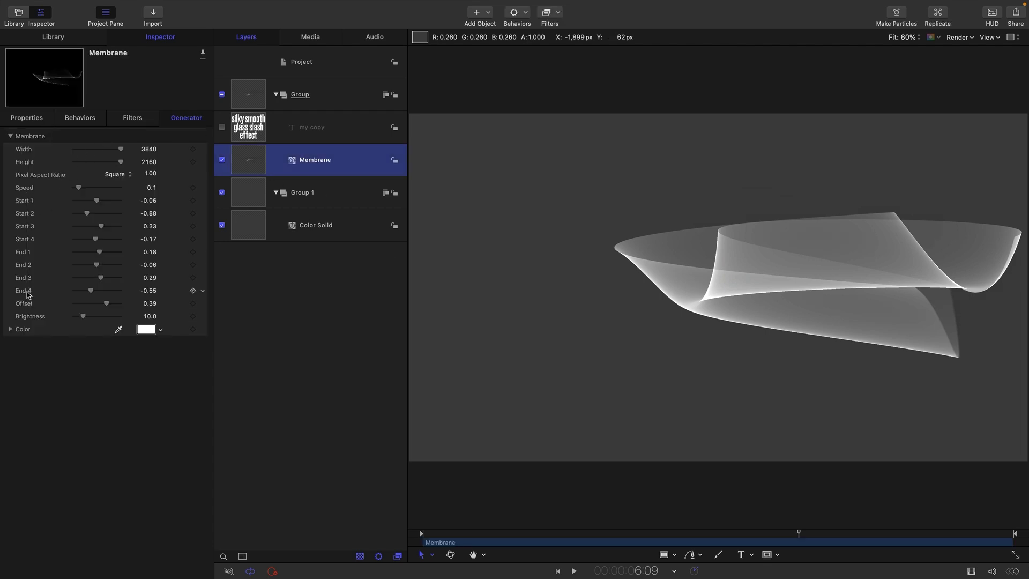
mouse_move(74, 301)
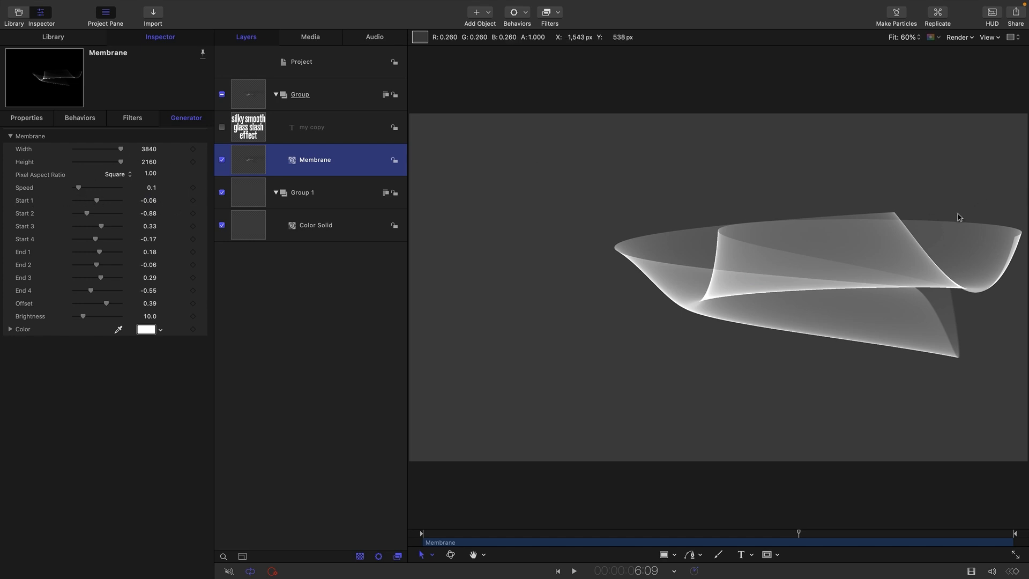
mouse_move(78, 190)
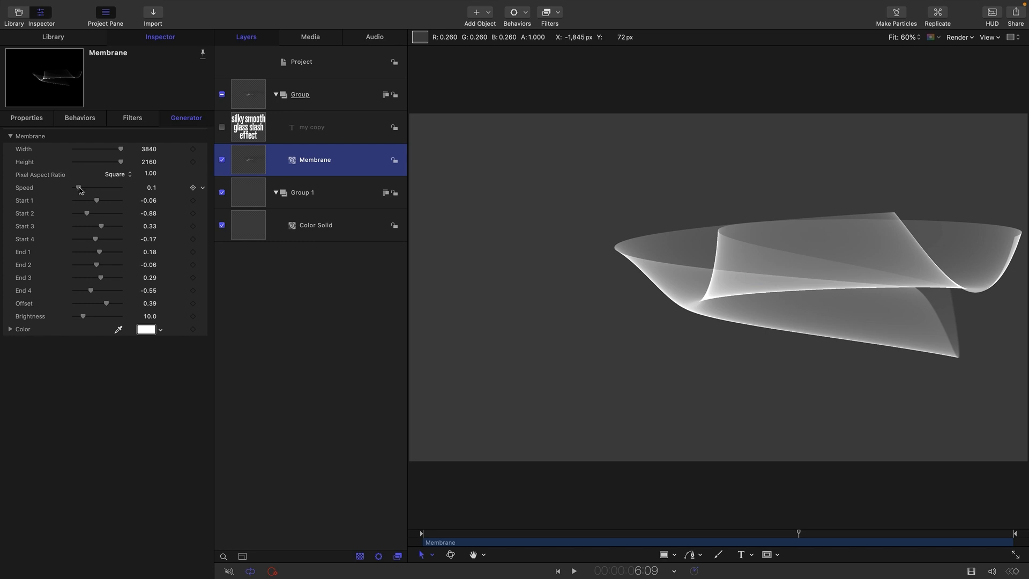
drag(78, 187, 73, 187)
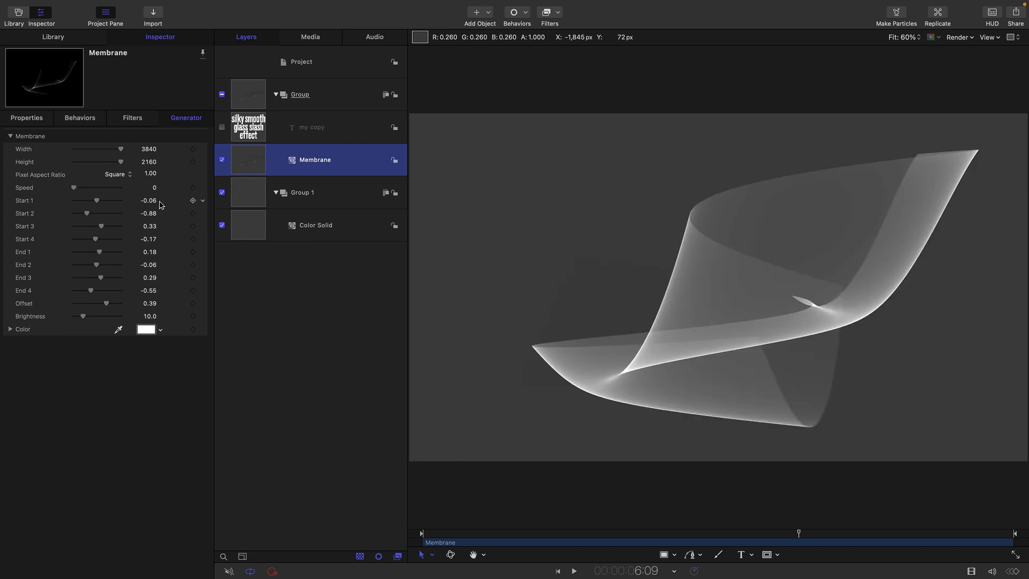
double_click(149, 200)
text(1)
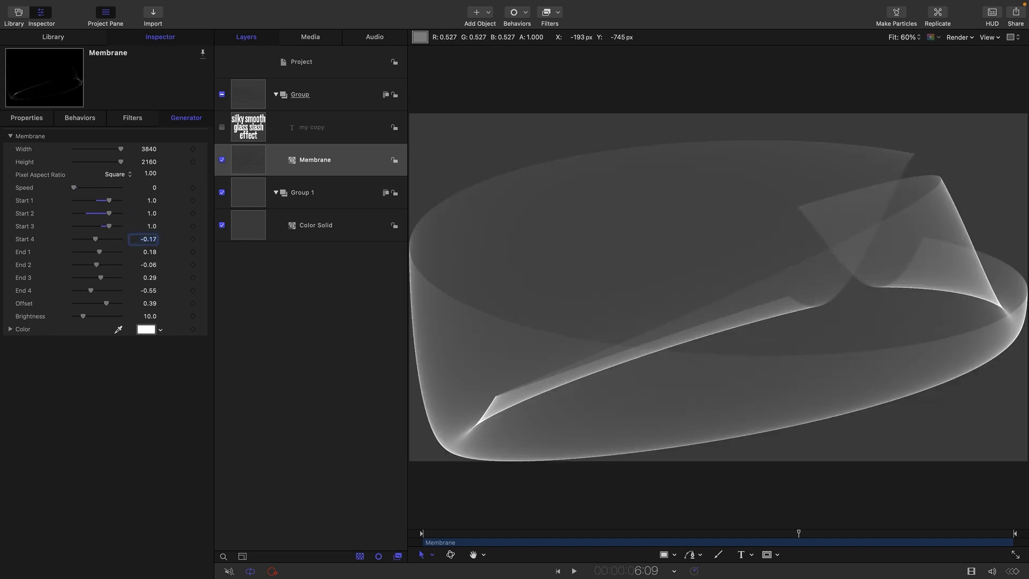
drag(96, 239, 84, 239)
text(-1)
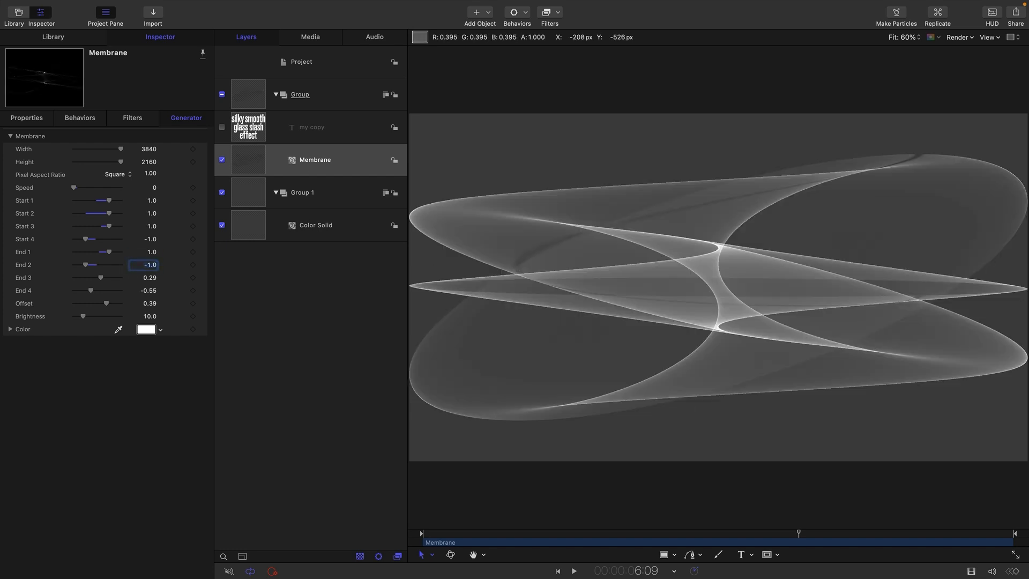
click(146, 277)
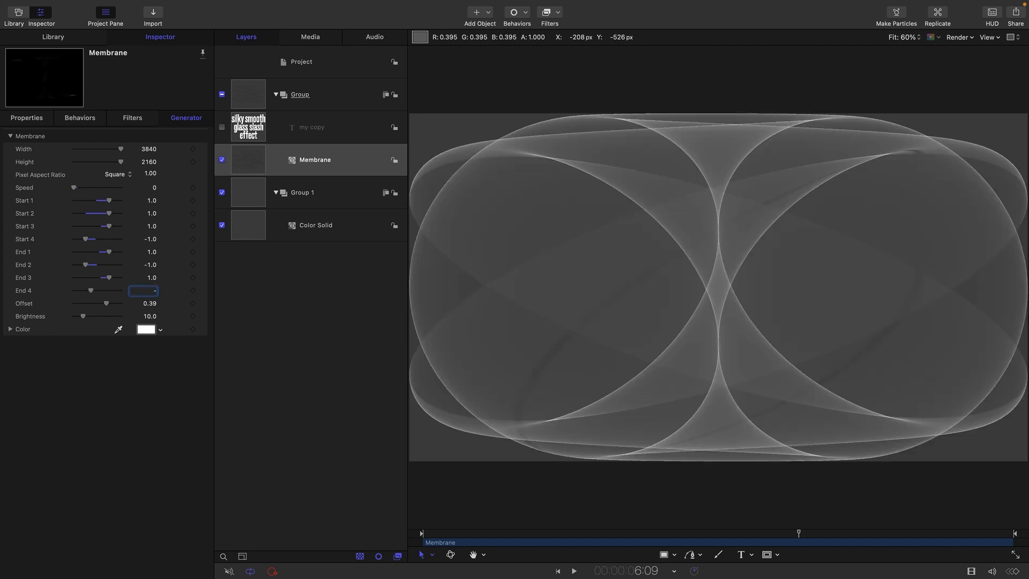
text(-1.0)
click(143, 304)
text(0.12)
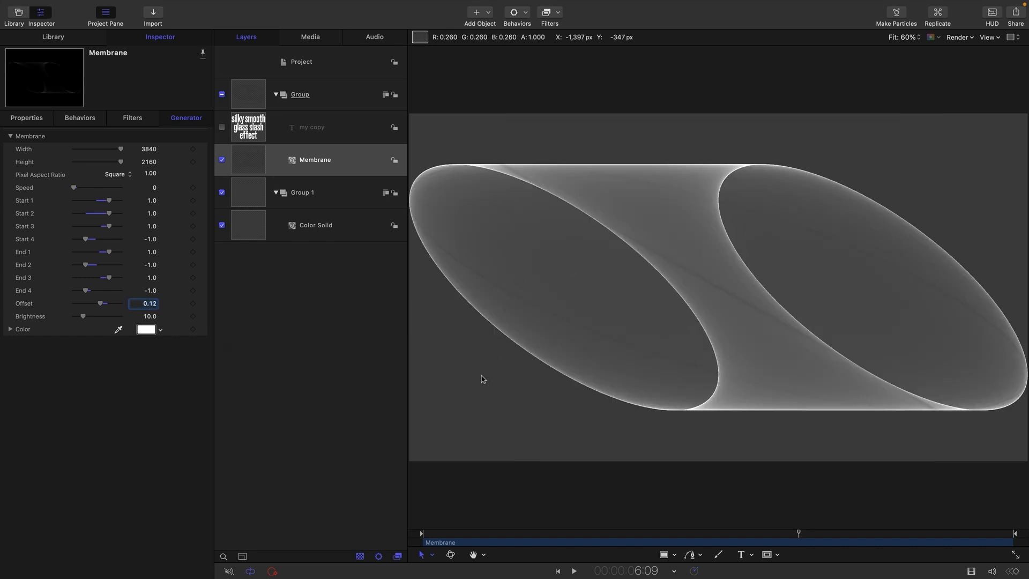
mouse_move(211, 184)
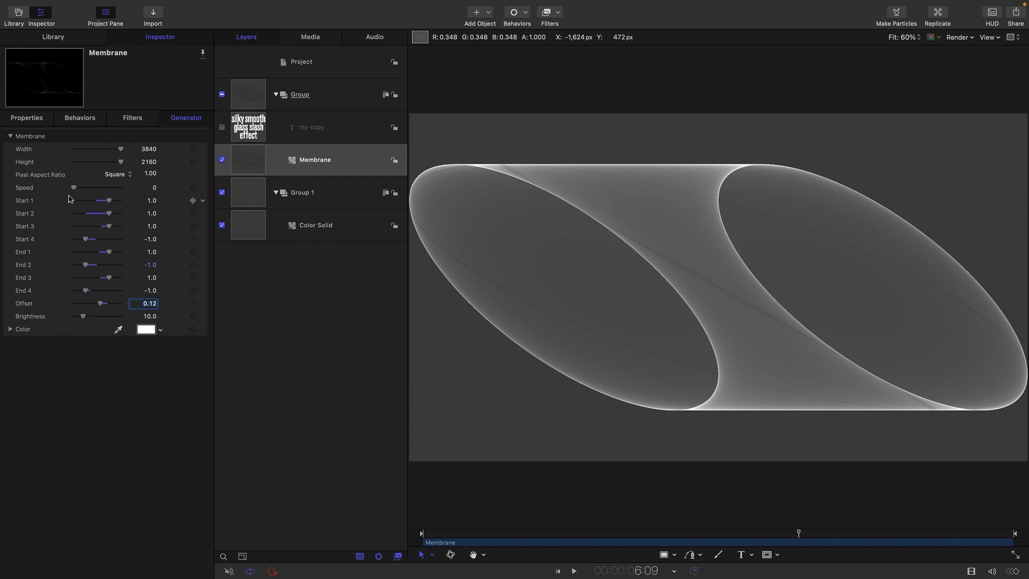
Drag the Membrane's Start 1 value up and down to test band shapes.
drag(109, 200, 115, 200)
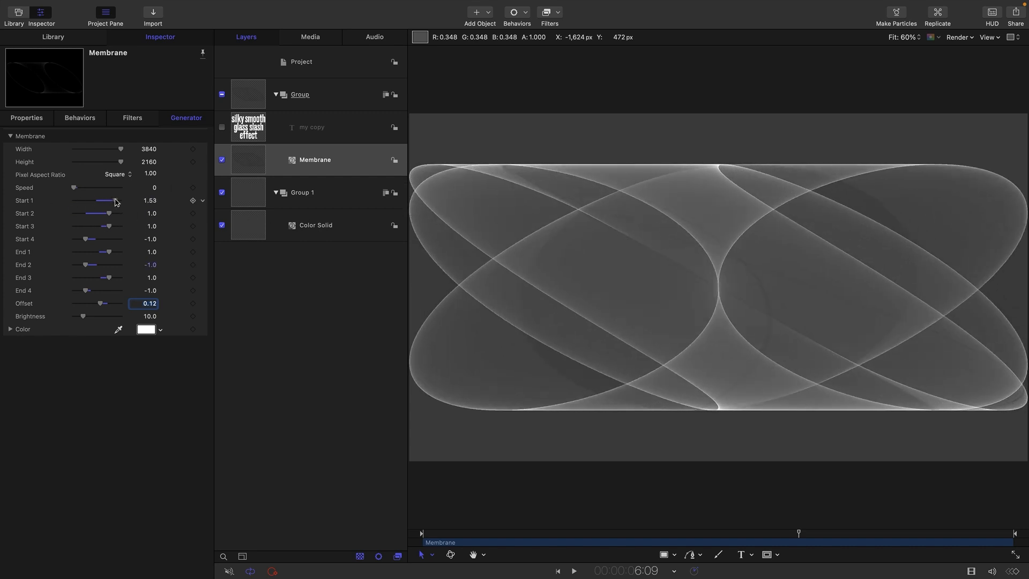
drag(113, 200, 105, 200)
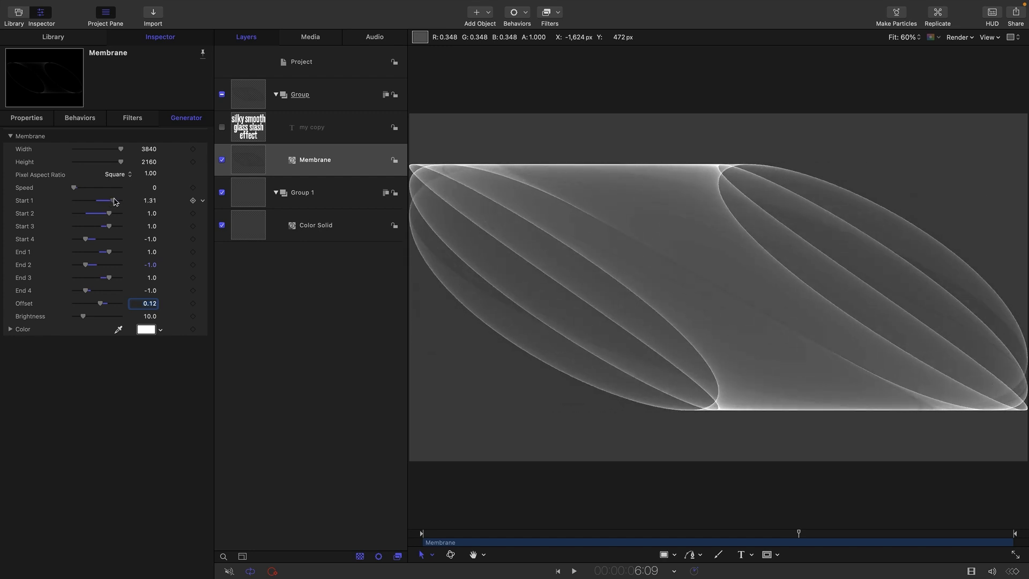
drag(115, 200, 107, 200)
text(0)
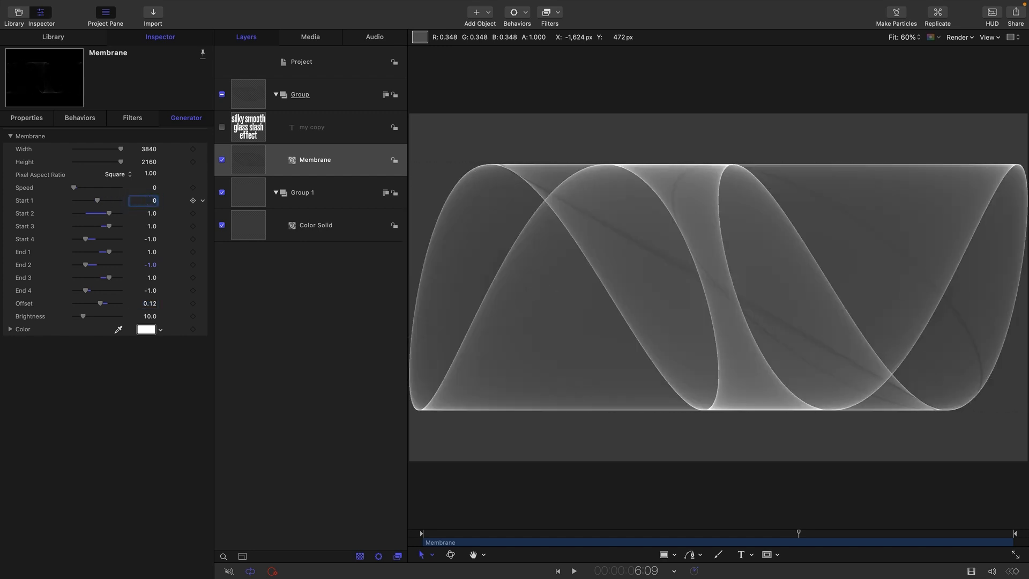
Add a Ramp behaviour to Start 1 running from 2.0 to 1.75 and preview it.
right_click(193, 201)
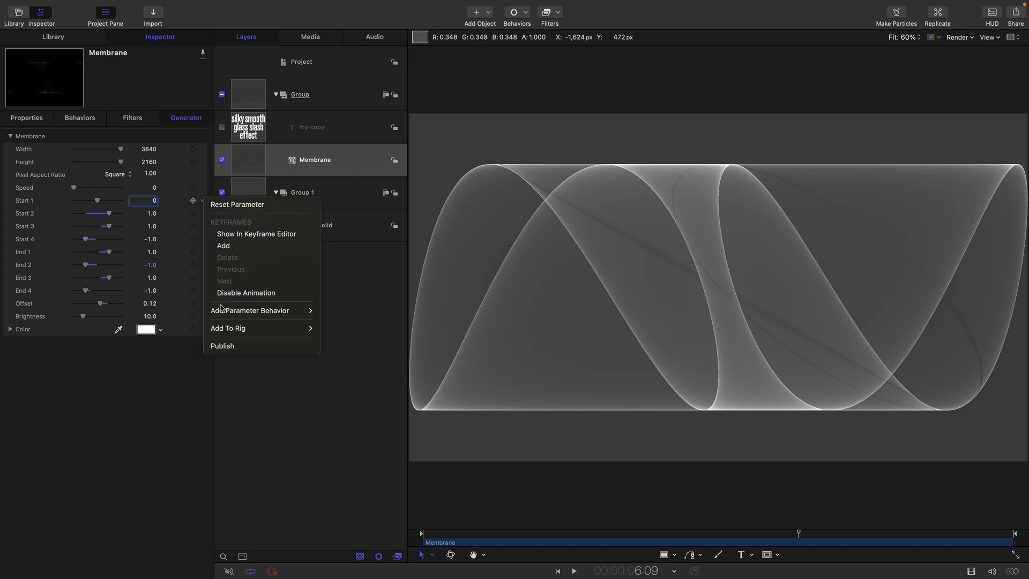
click(335, 442)
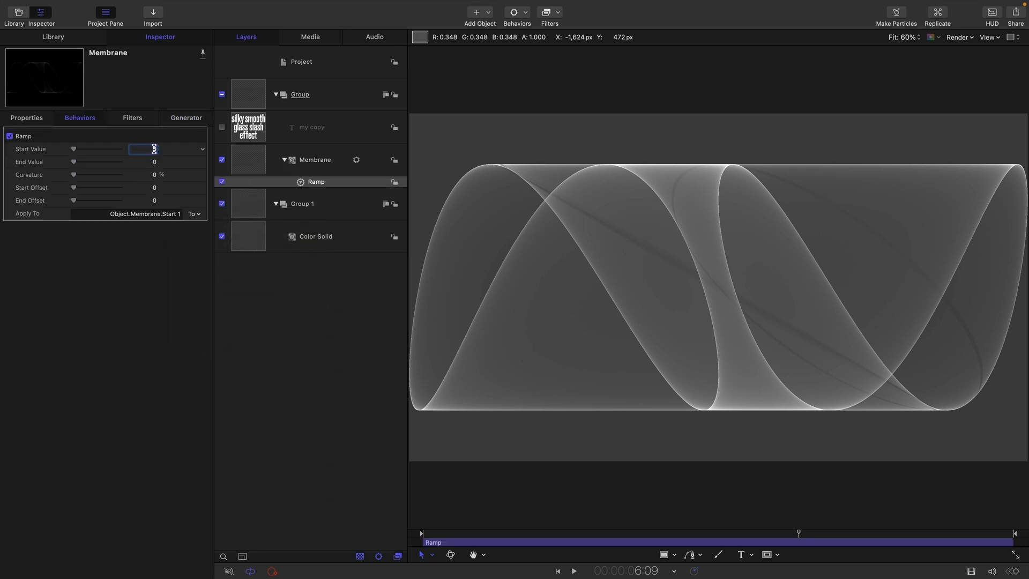
text(2.0)
click(143, 162)
text(1.75)
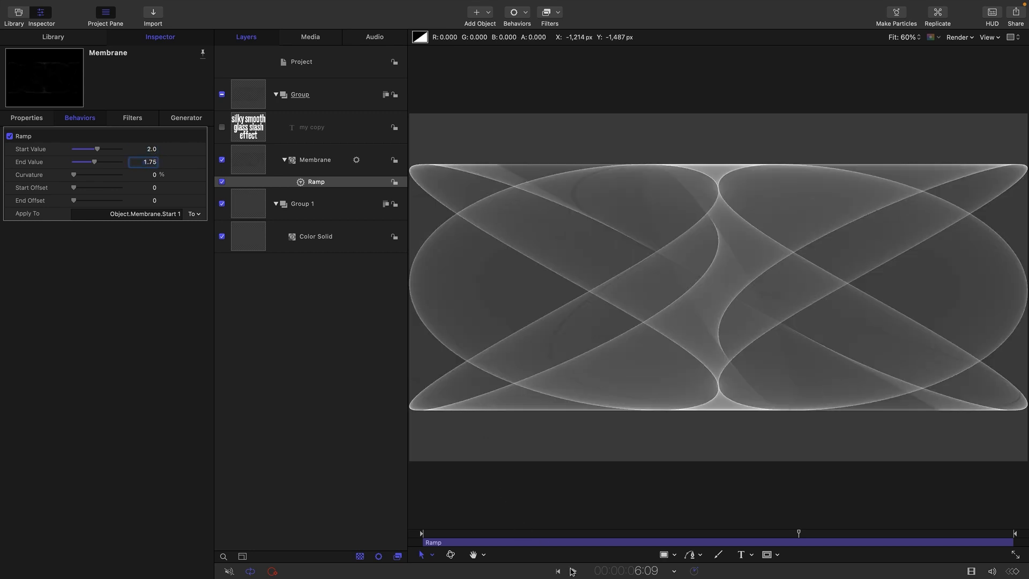
click(572, 570)
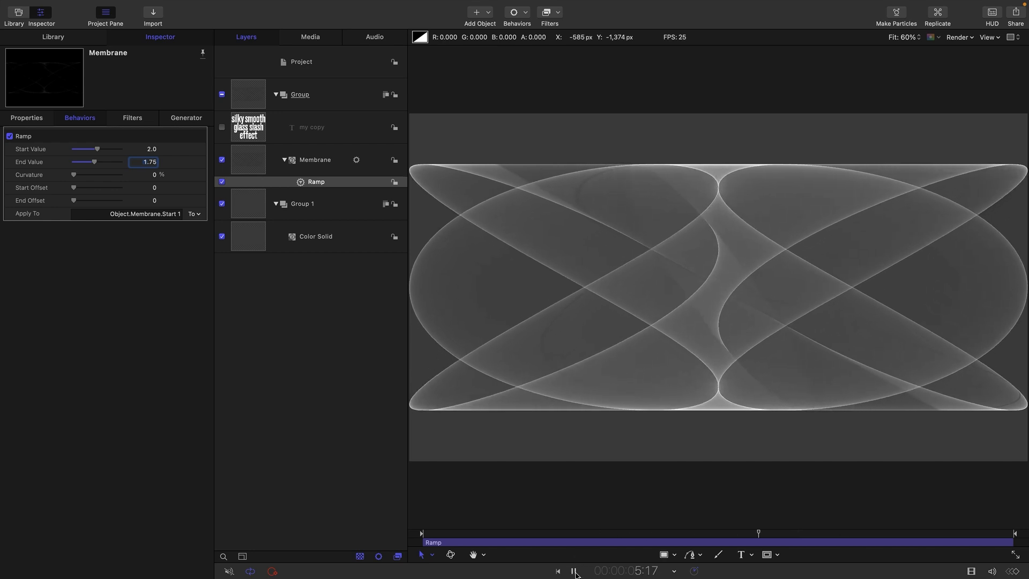
Reset the Membrane's scale to 100% and set its Width and Height to 7500.
click(315, 159)
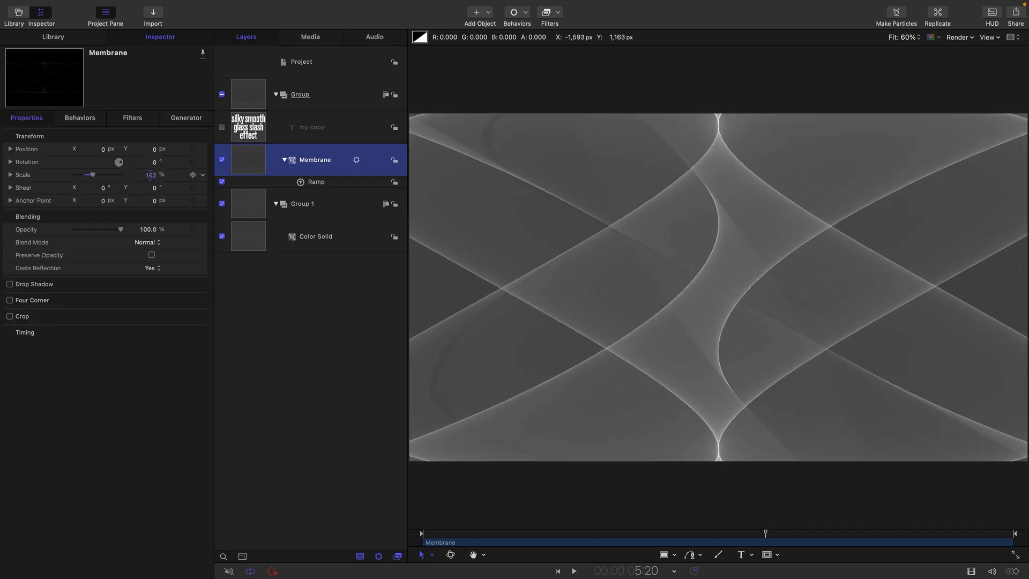
drag(86, 174, 118, 175)
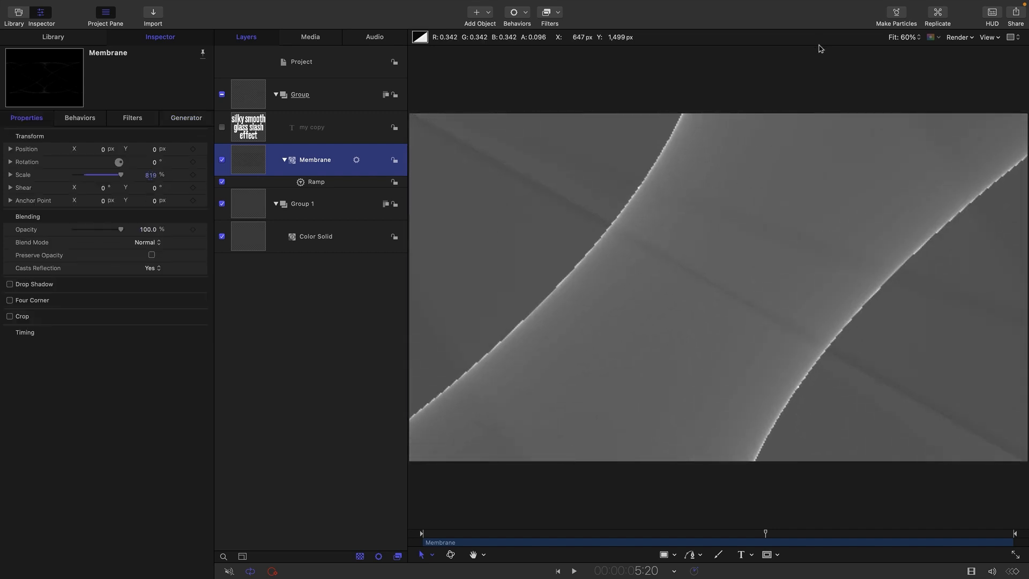
mouse_move(827, 369)
text(100)
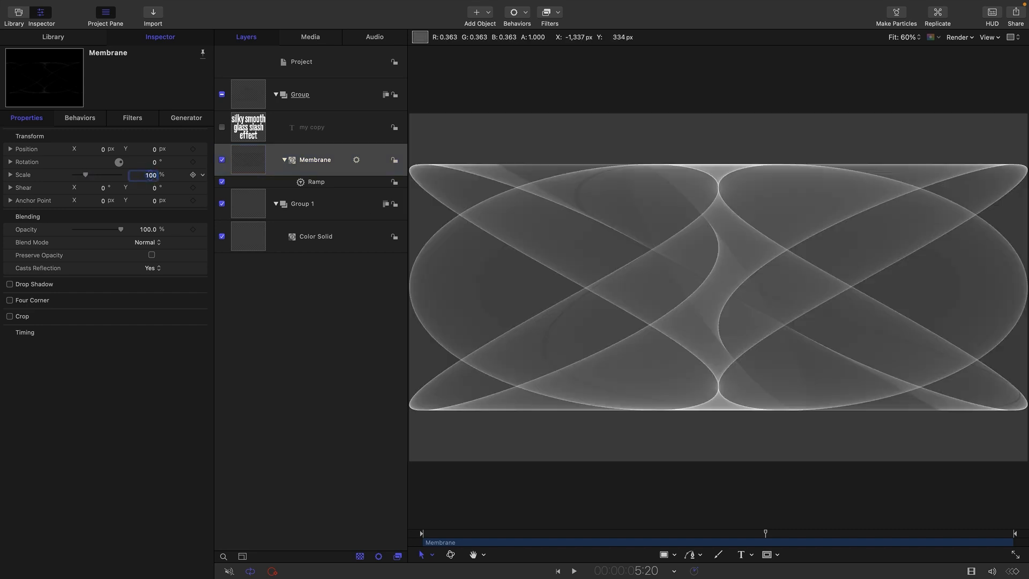
click(186, 118)
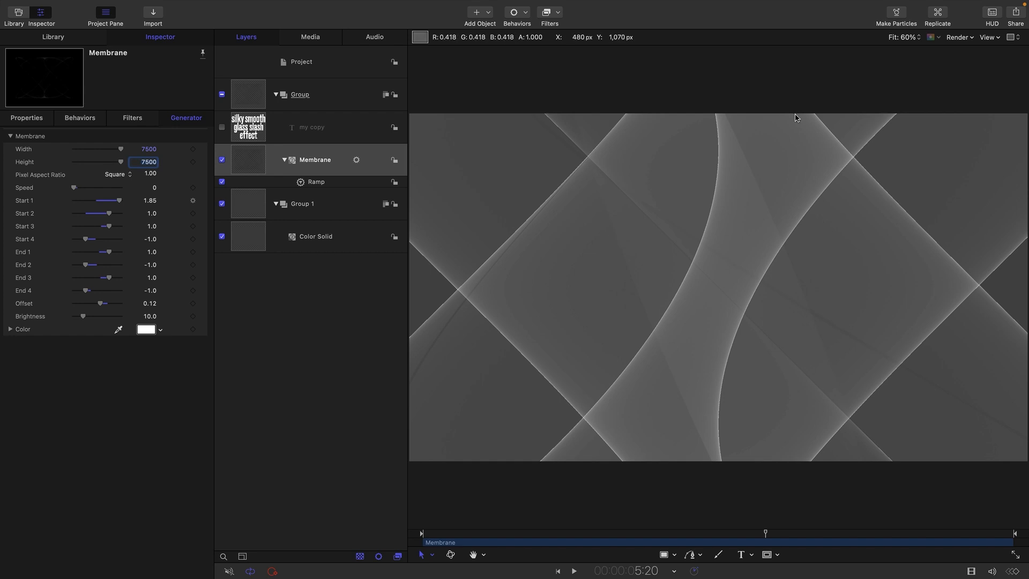
mouse_move(87, 163)
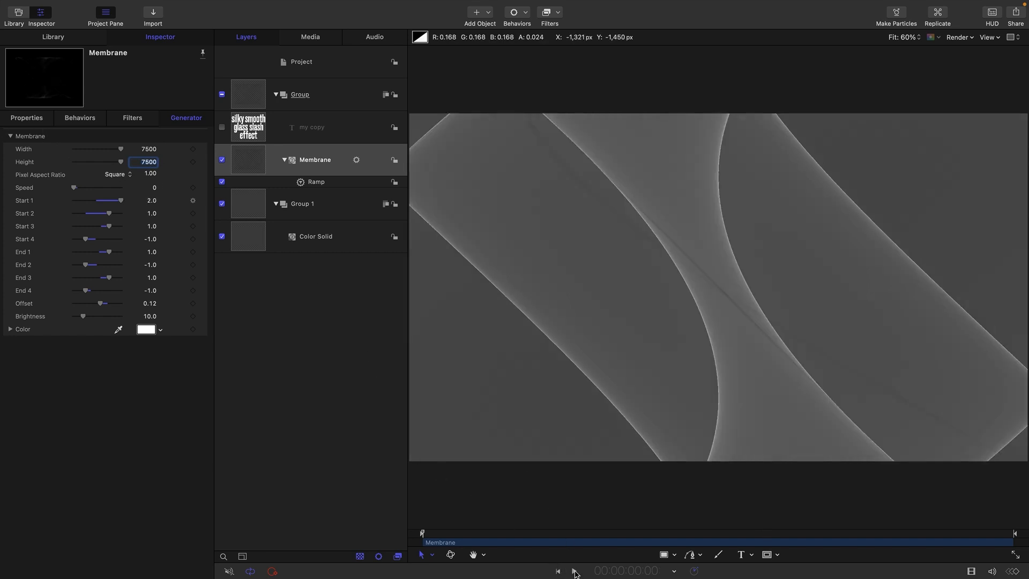
Re-enable the 'my copy' text and set its blend mode to Difference.
click(574, 570)
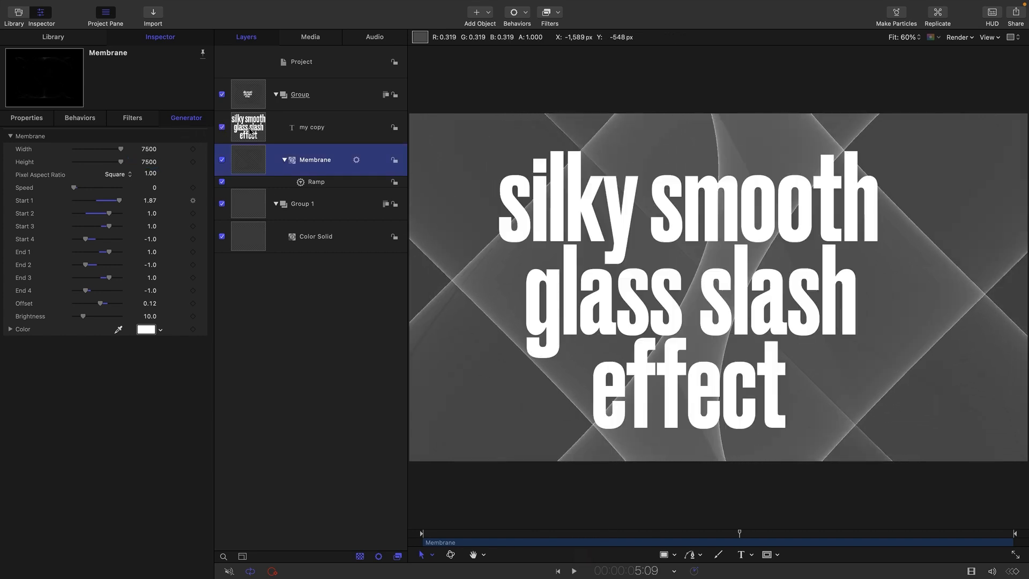
click(312, 127)
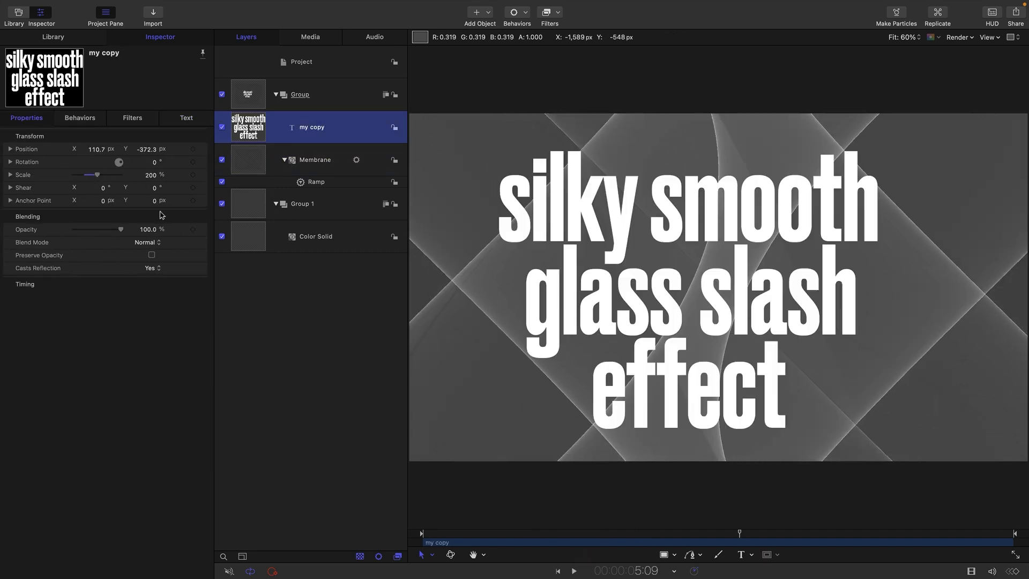
click(146, 242)
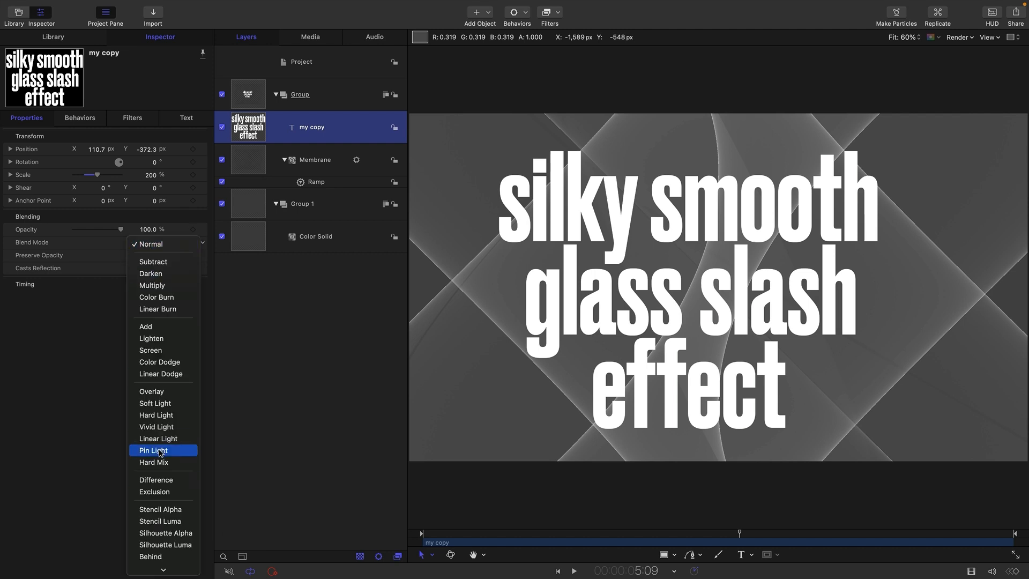
mouse_move(163, 479)
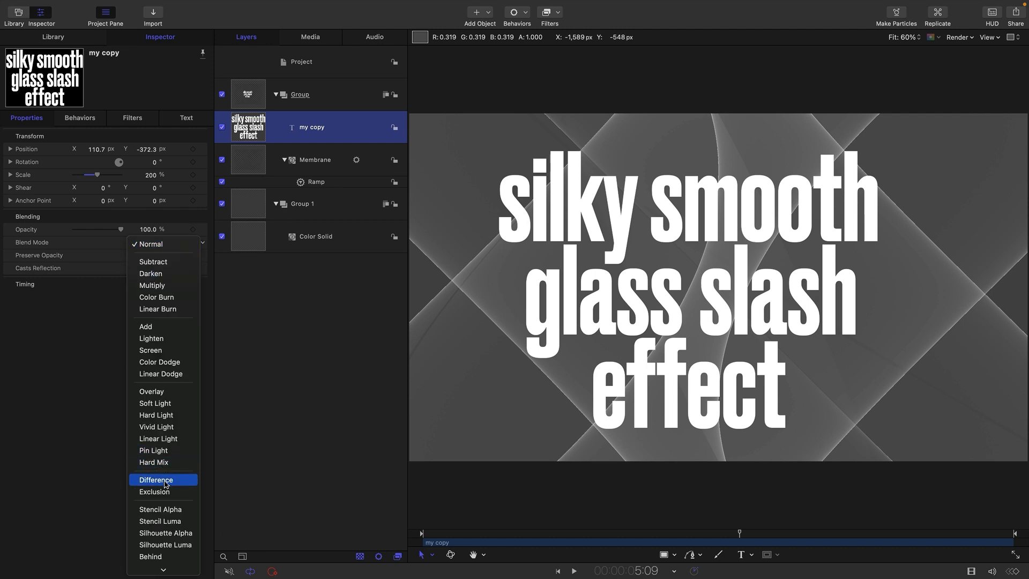
click(156, 479)
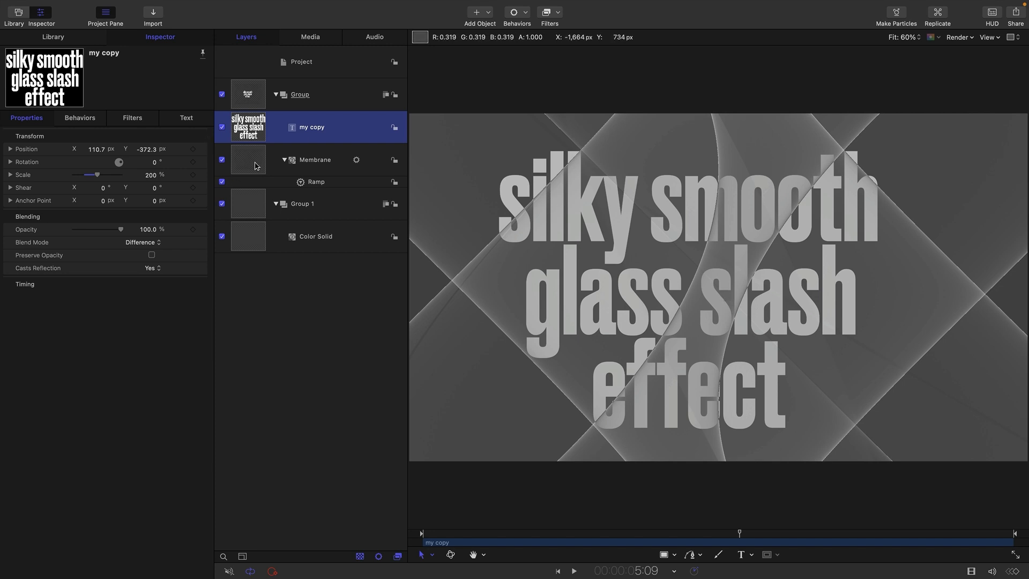
click(314, 159)
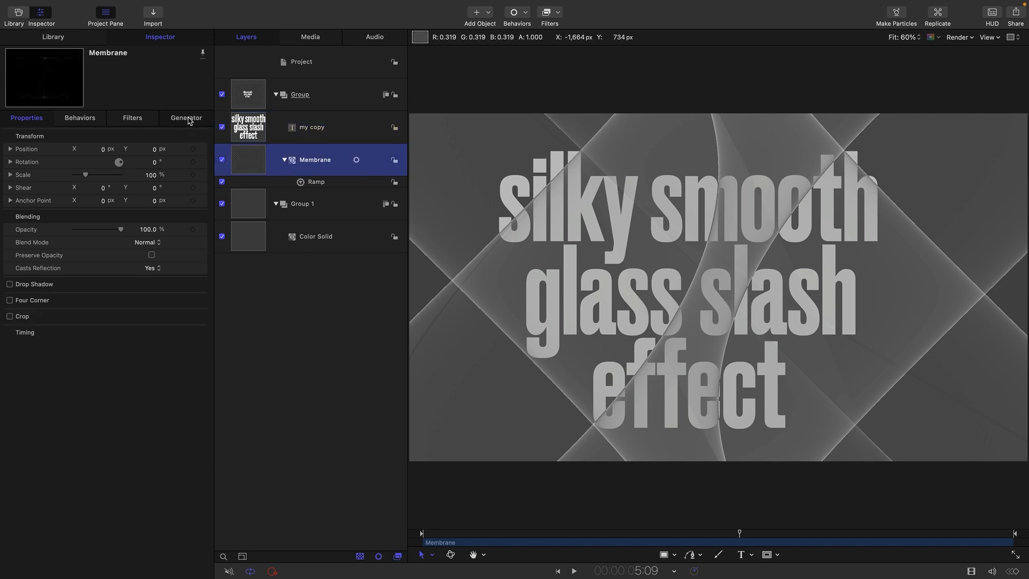
click(186, 119)
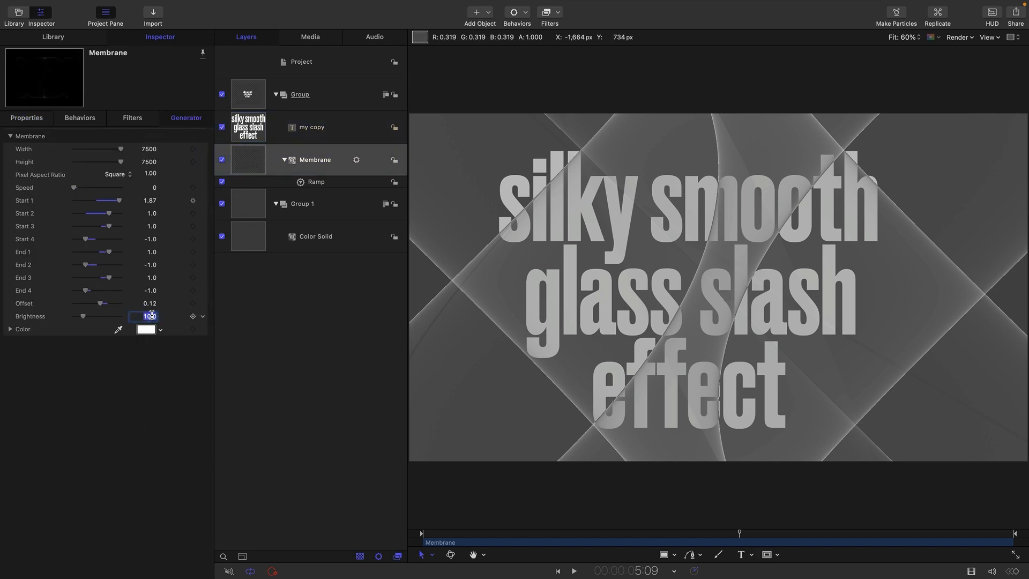
Set Membrane Brightness to 50 and give the group a Threshold filter with cyan light color.
text(50)
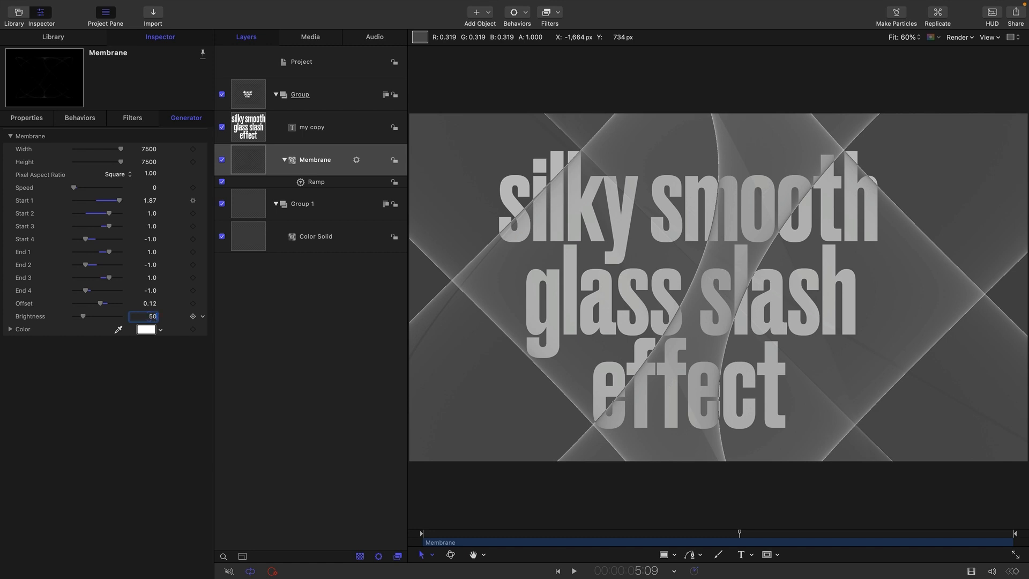
click(573, 570)
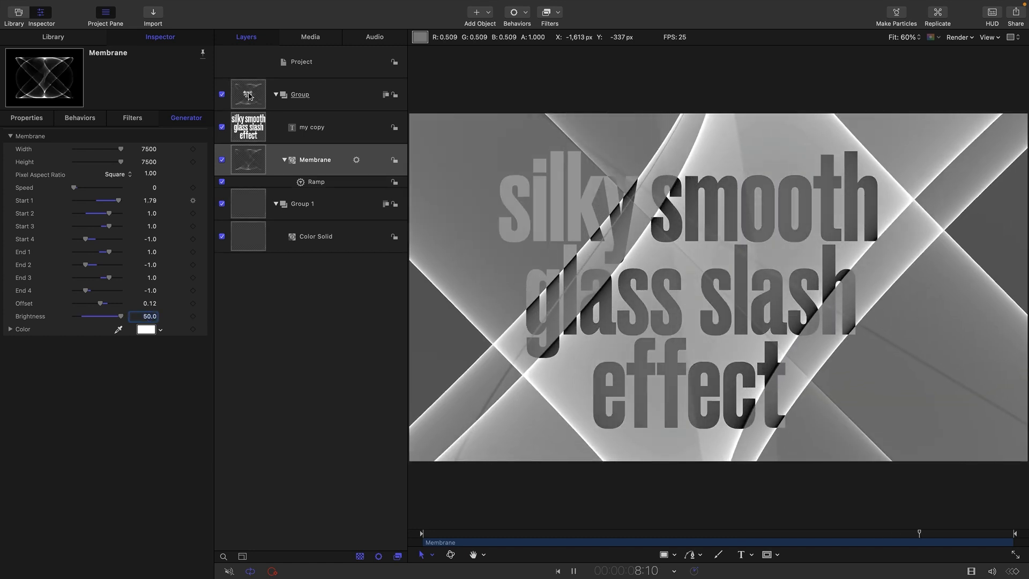
click(300, 94)
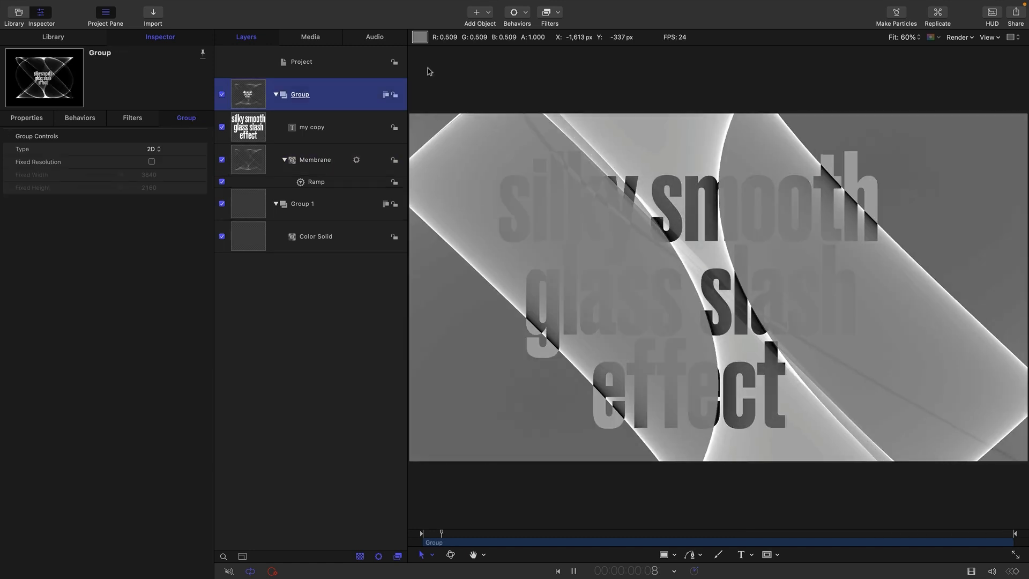
click(548, 11)
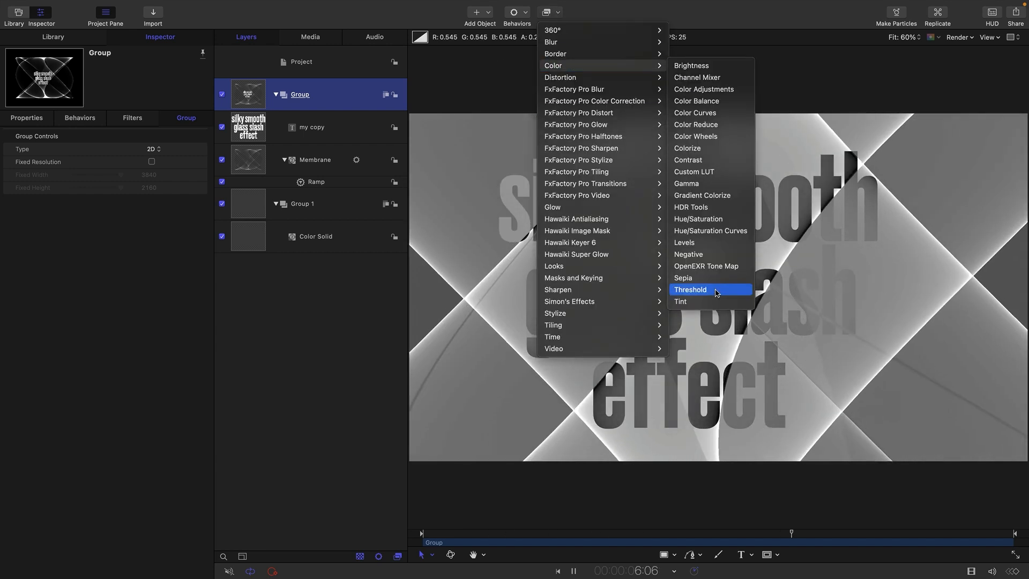
click(690, 290)
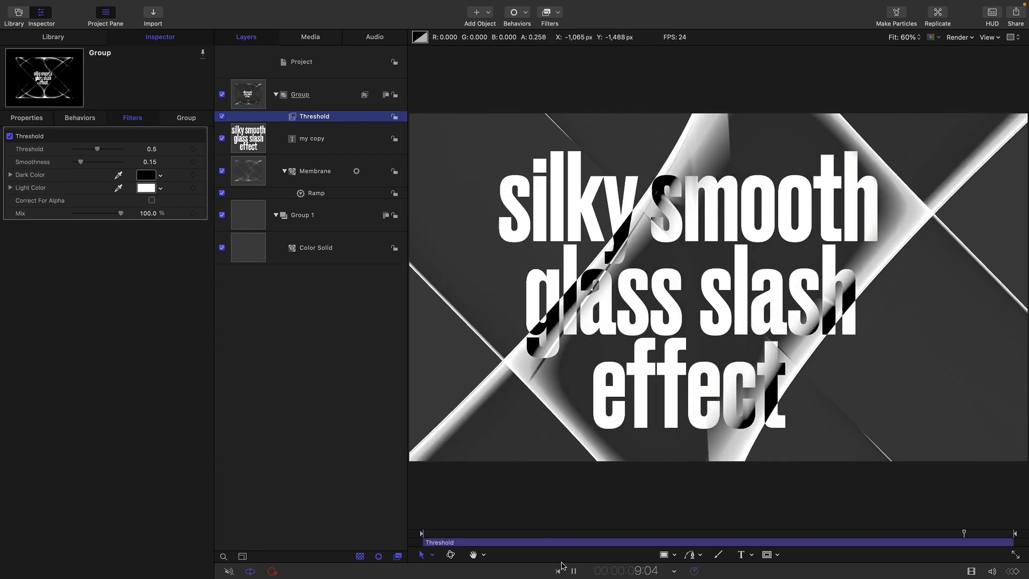
click(146, 188)
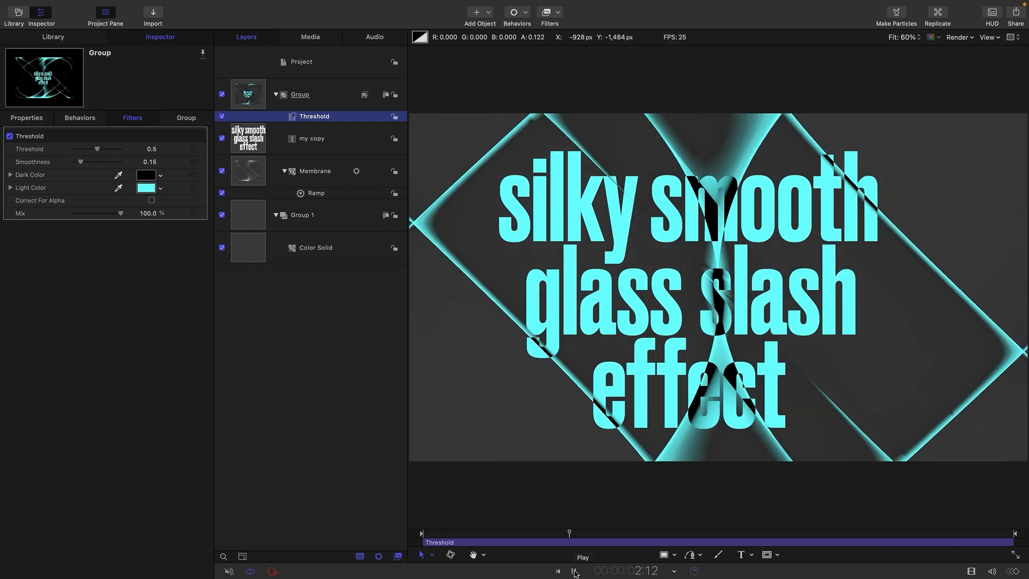
click(573, 570)
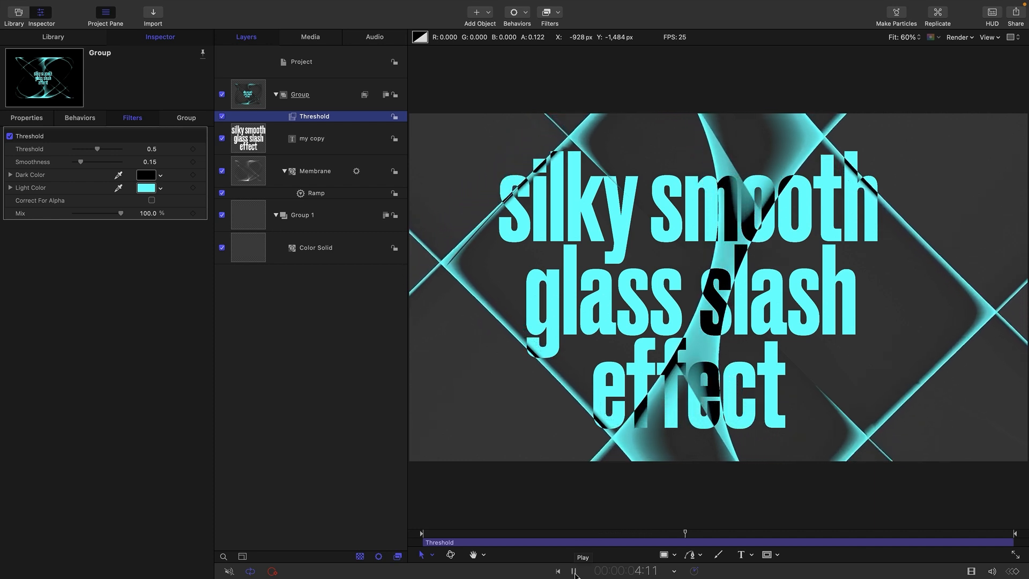
click(315, 170)
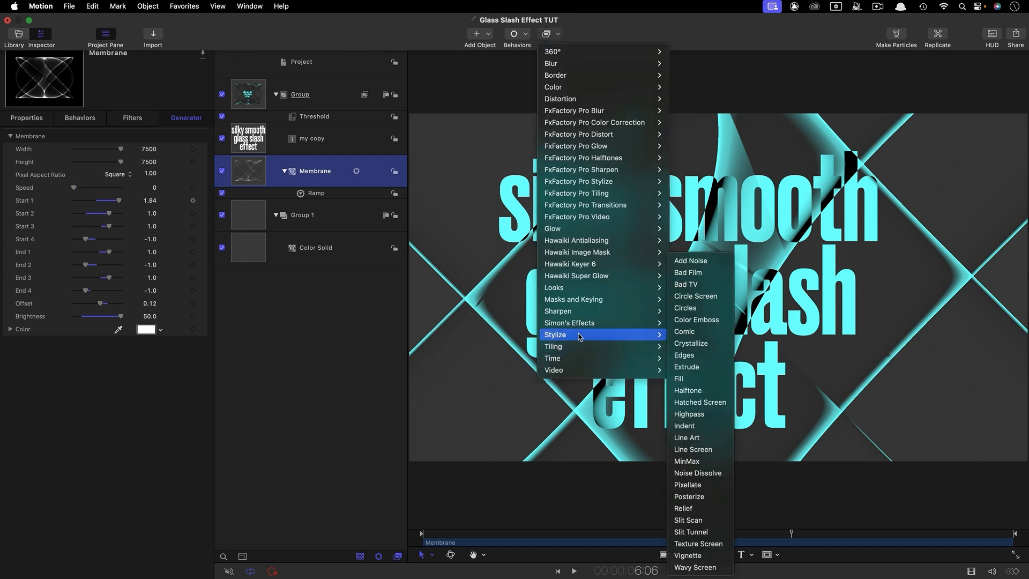
mouse_move(699, 449)
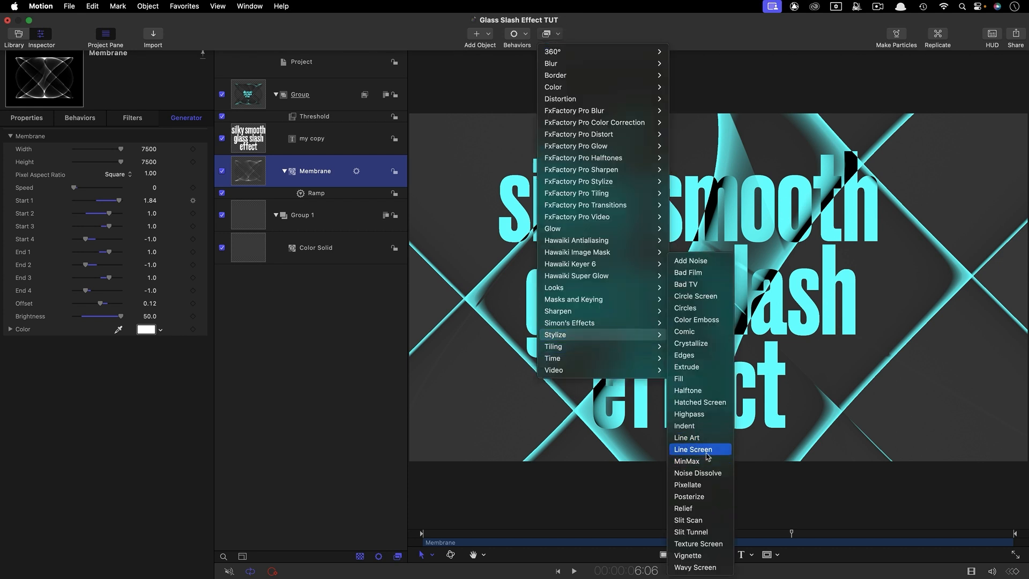
Add a Line Screen filter to the Membrane, preview it, then switch it off.
click(692, 449)
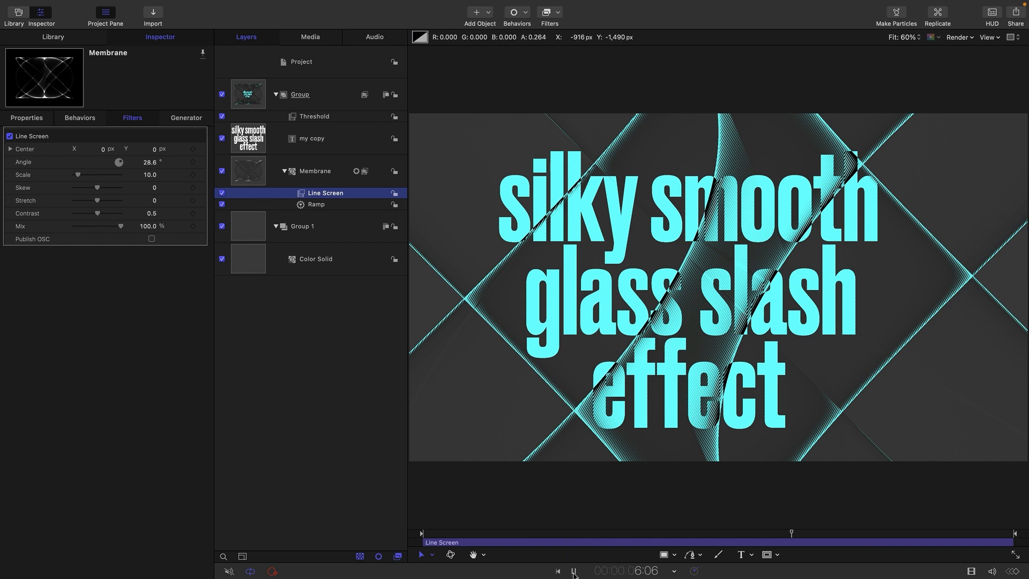
click(574, 571)
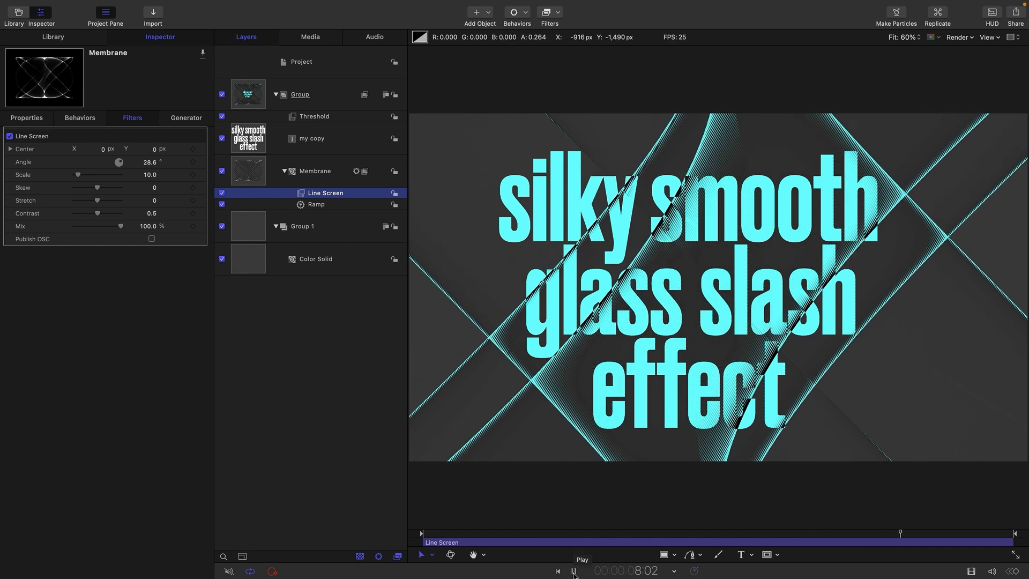
click(221, 193)
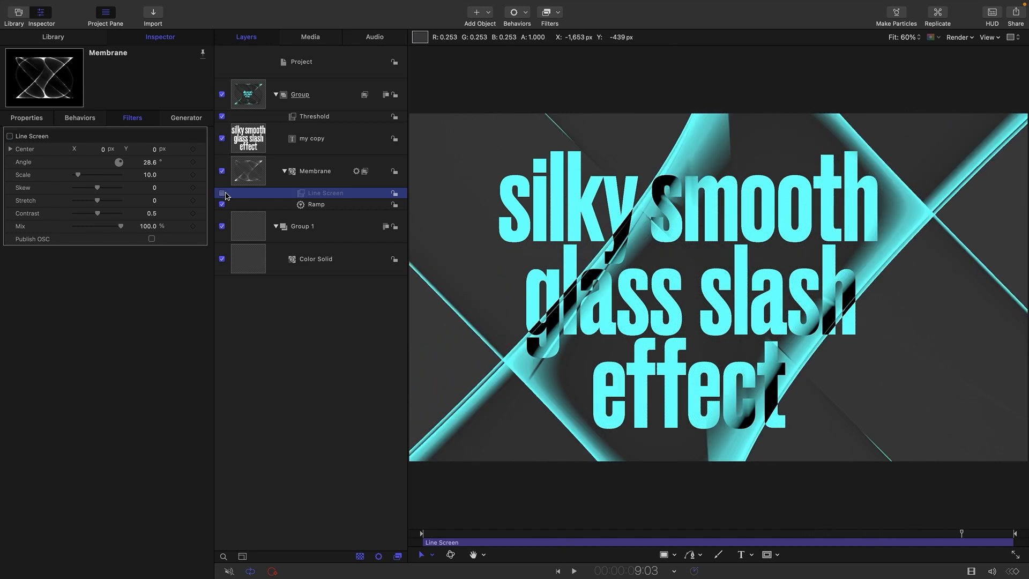
click(222, 193)
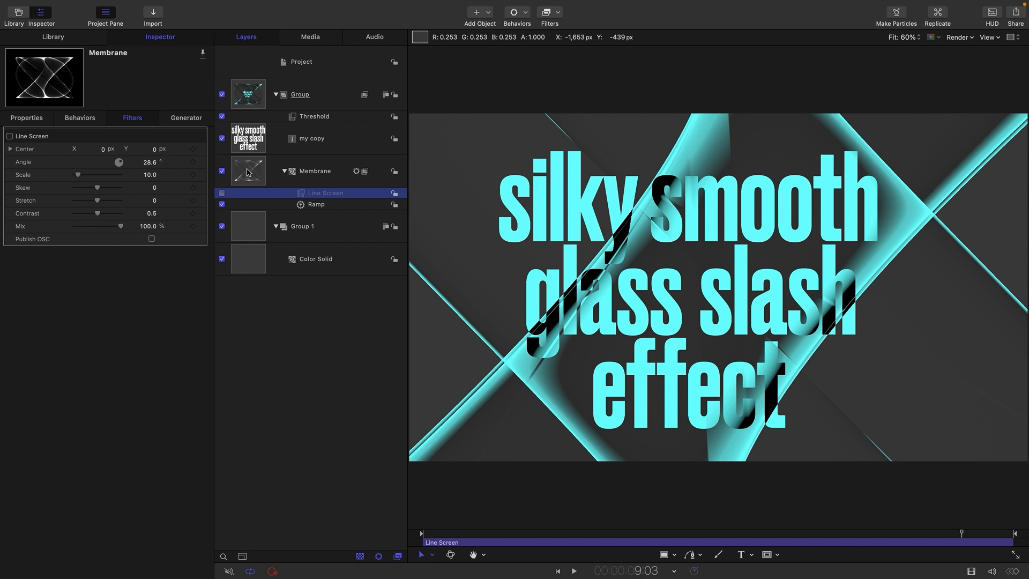
click(315, 170)
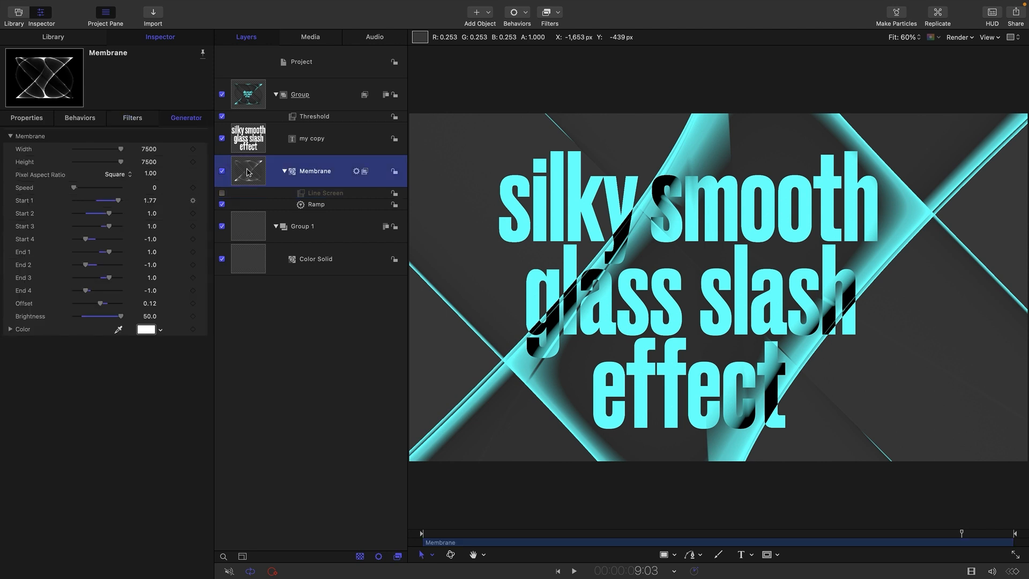
Nest the Membrane in its own group with Fixed Resolution at 3840 × 2160.
right_click(313, 172)
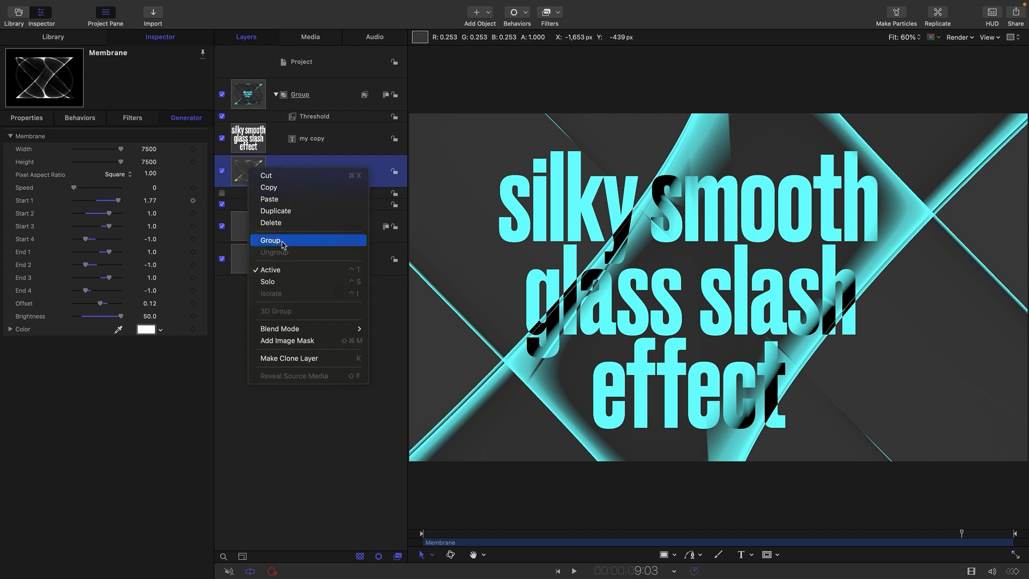
click(269, 240)
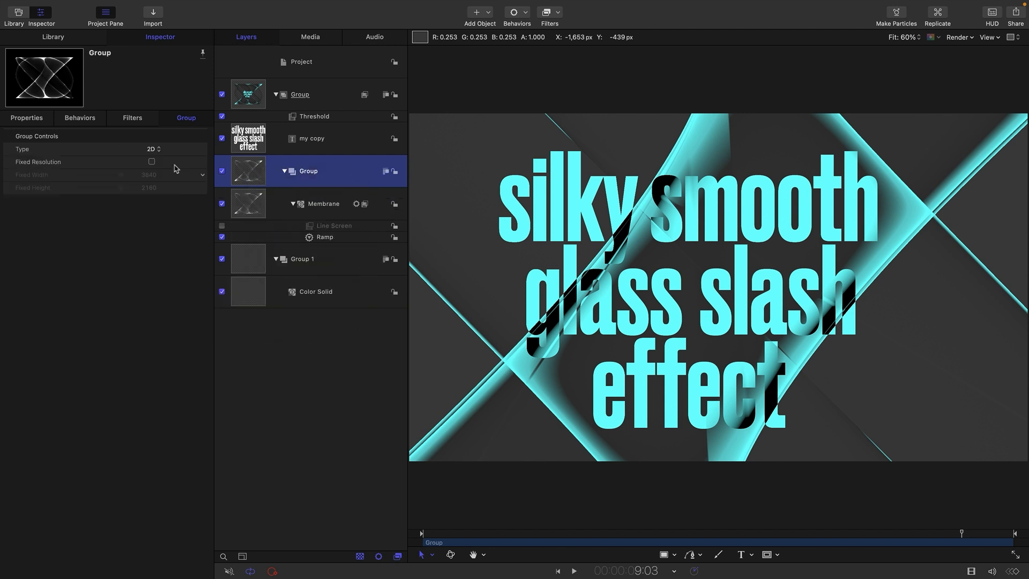
click(151, 161)
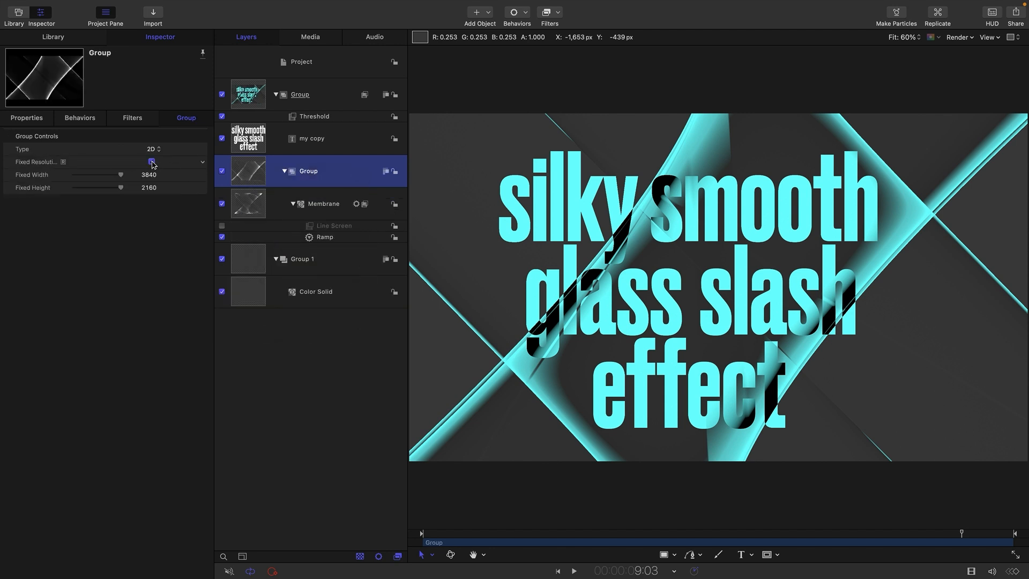
click(152, 162)
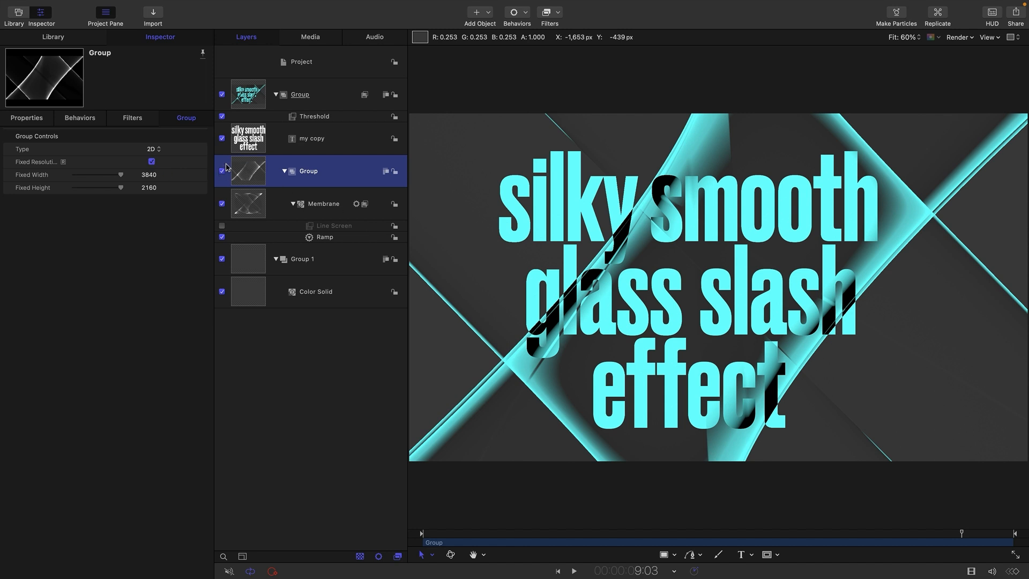
click(310, 138)
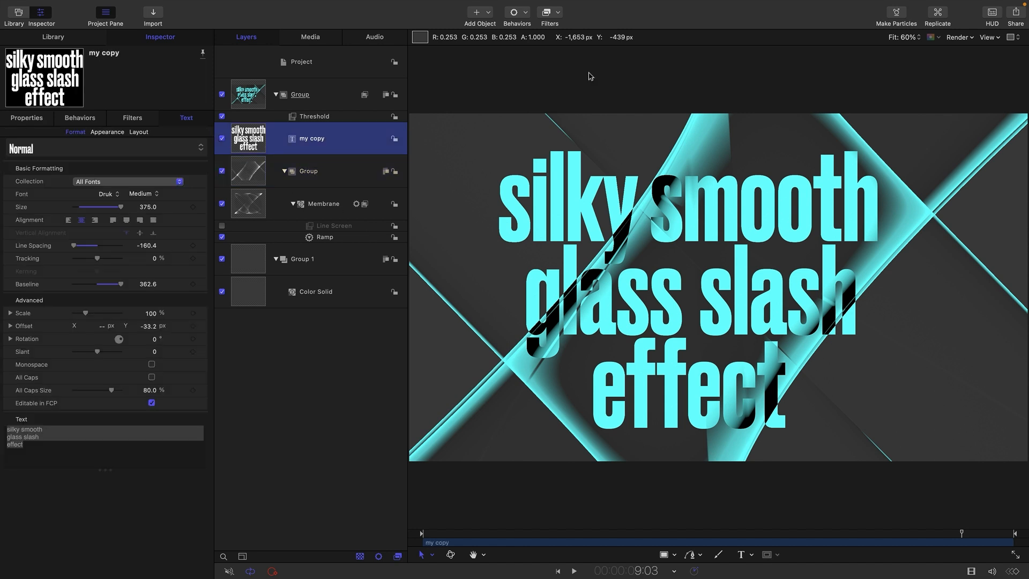
Add a Refraction filter to the text with softness 1.0 and refraction 200, then preview.
click(548, 12)
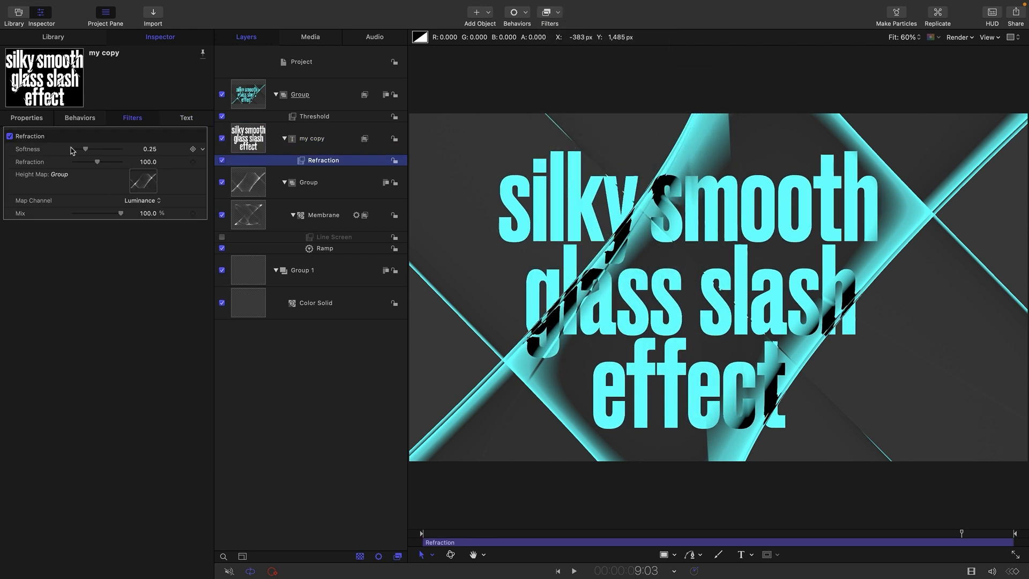
drag(85, 148, 122, 148)
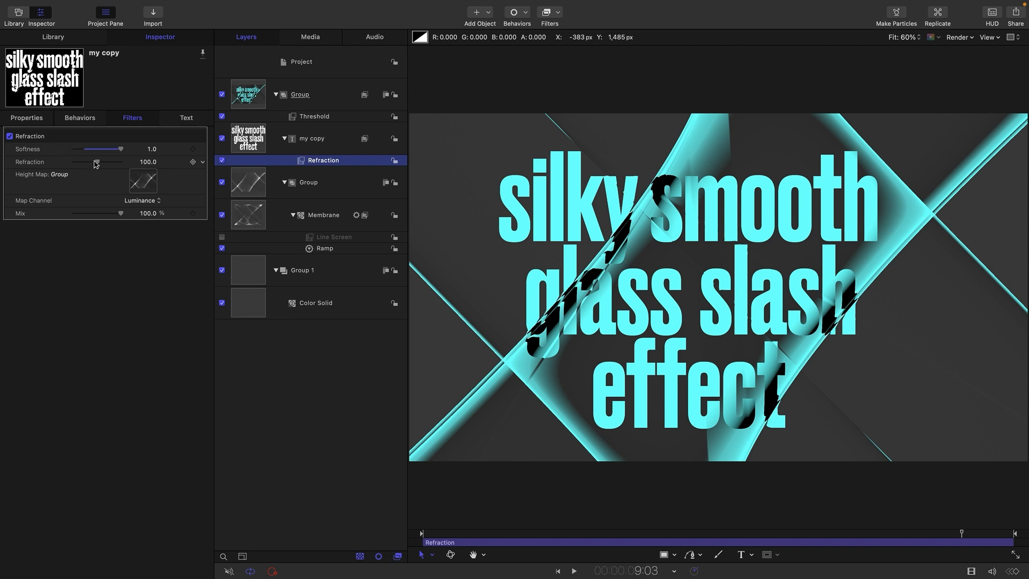
drag(100, 162, 122, 162)
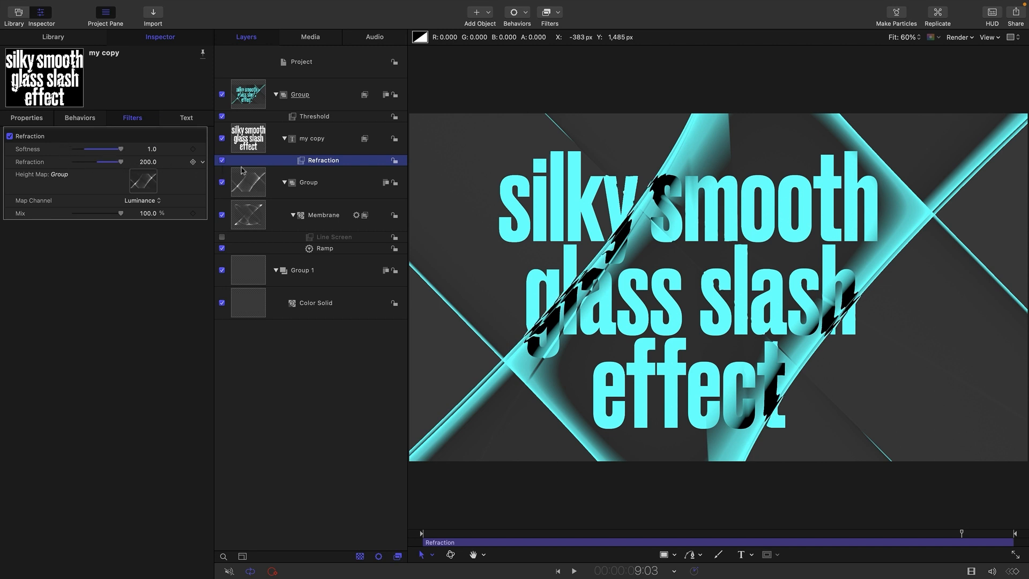
click(573, 570)
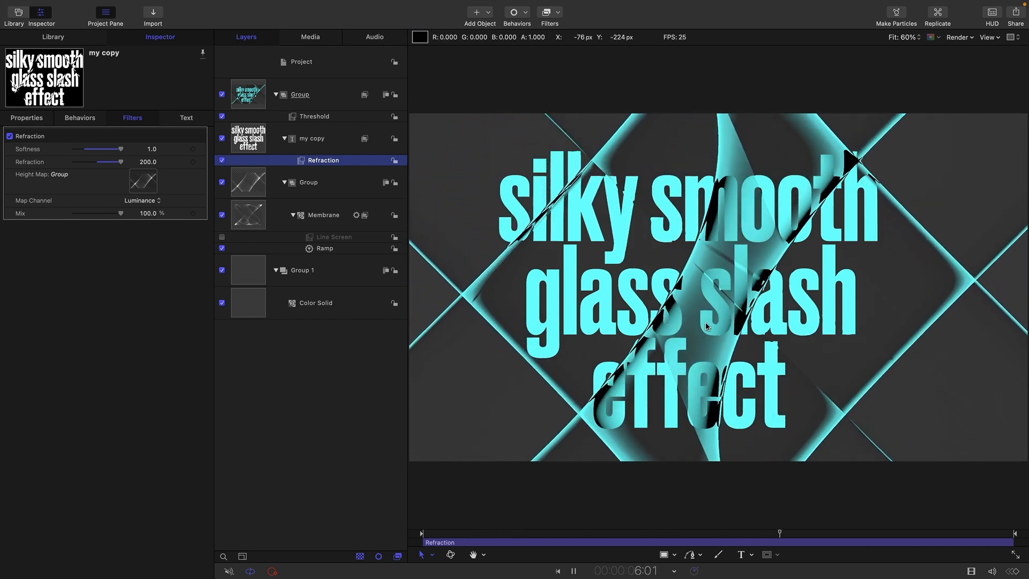
Add a Stylize > Indent filter to the Membrane generator.
click(322, 215)
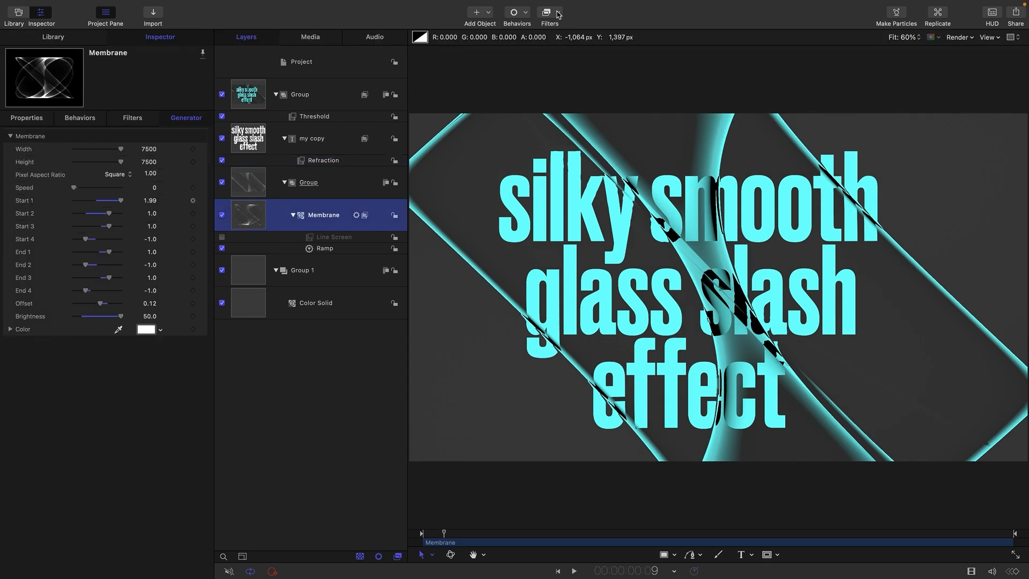
click(545, 12)
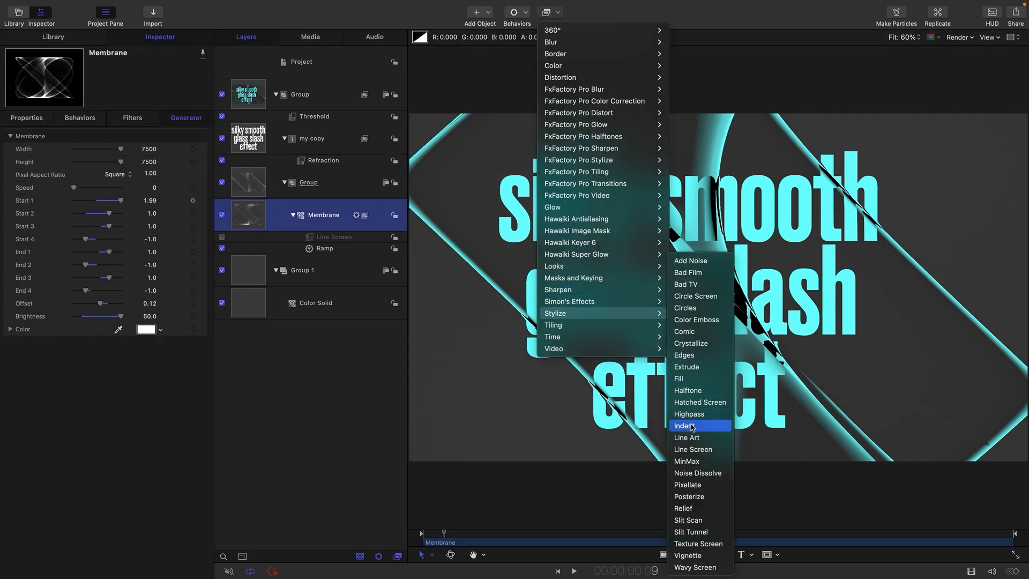
click(686, 425)
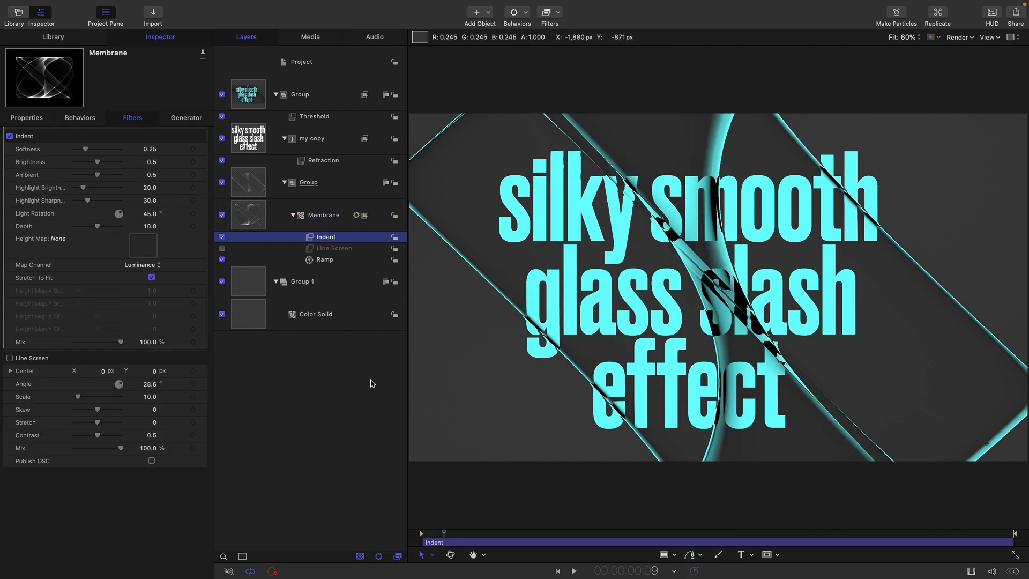
mouse_move(274, 143)
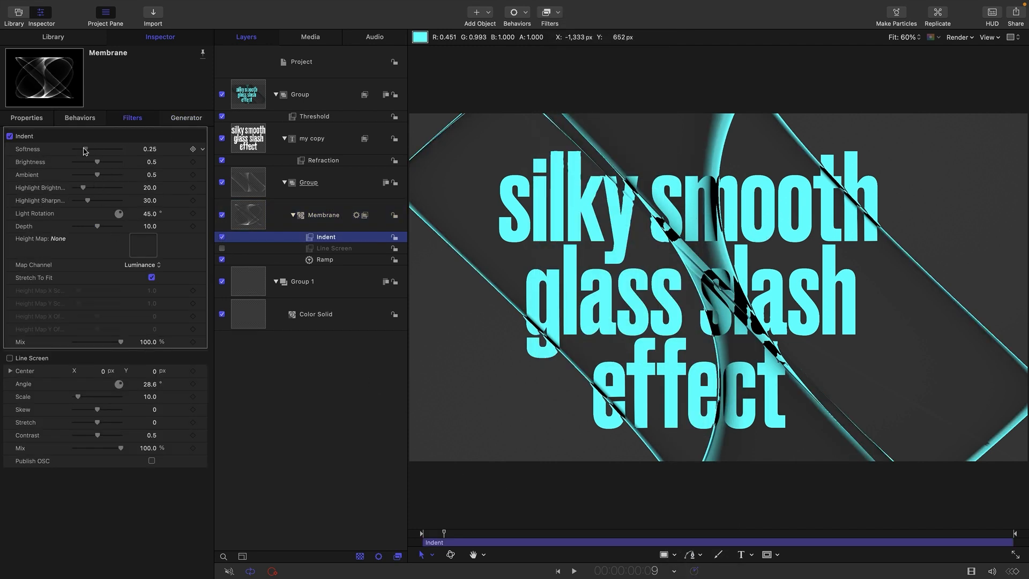
Set Indent softness 1.0, brightness 0.65, ambient 0.43, highlight 52, sharpness 23, depth 20, then preview.
drag(84, 149, 121, 149)
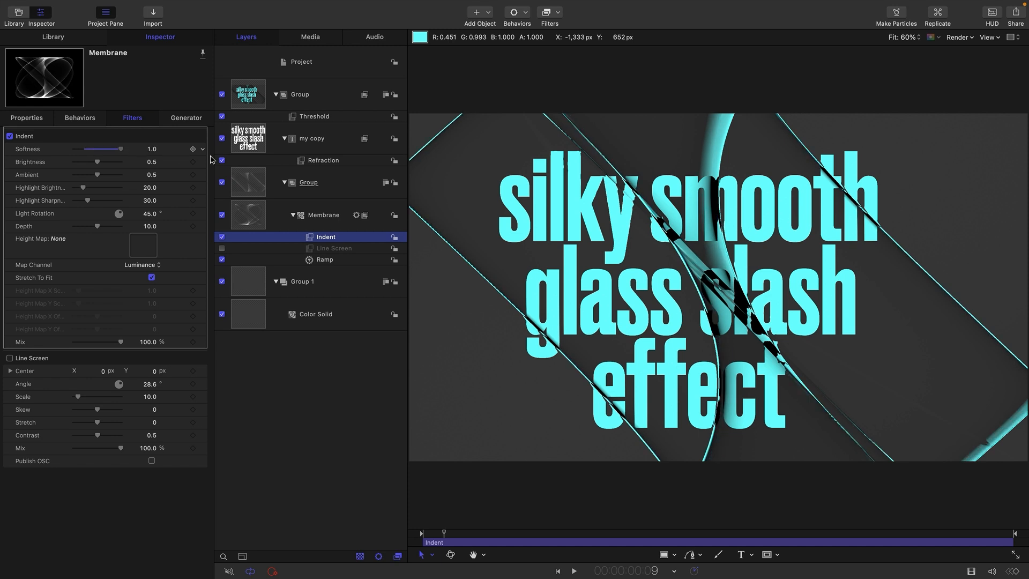
drag(97, 162, 106, 162)
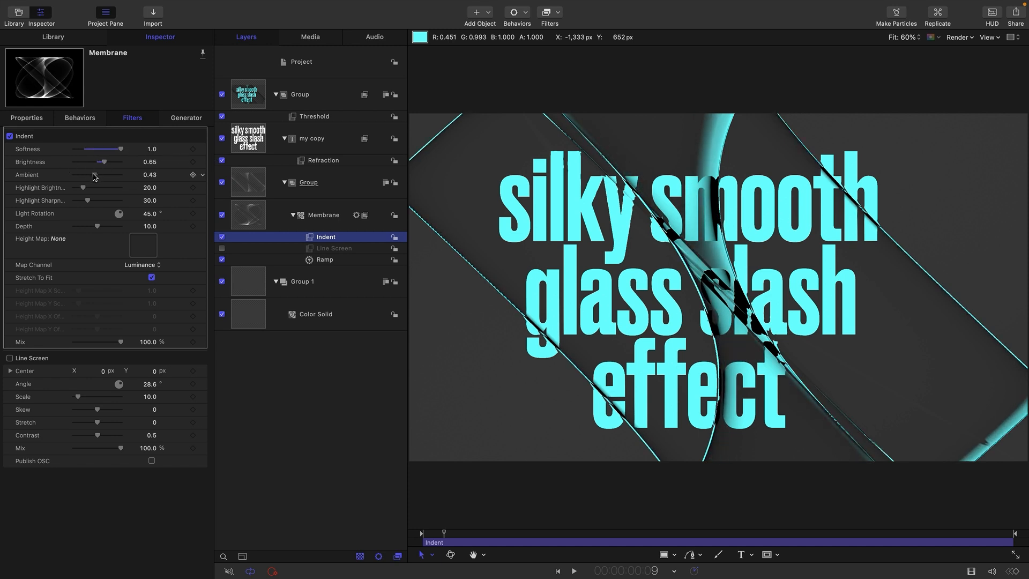
drag(82, 187, 90, 187)
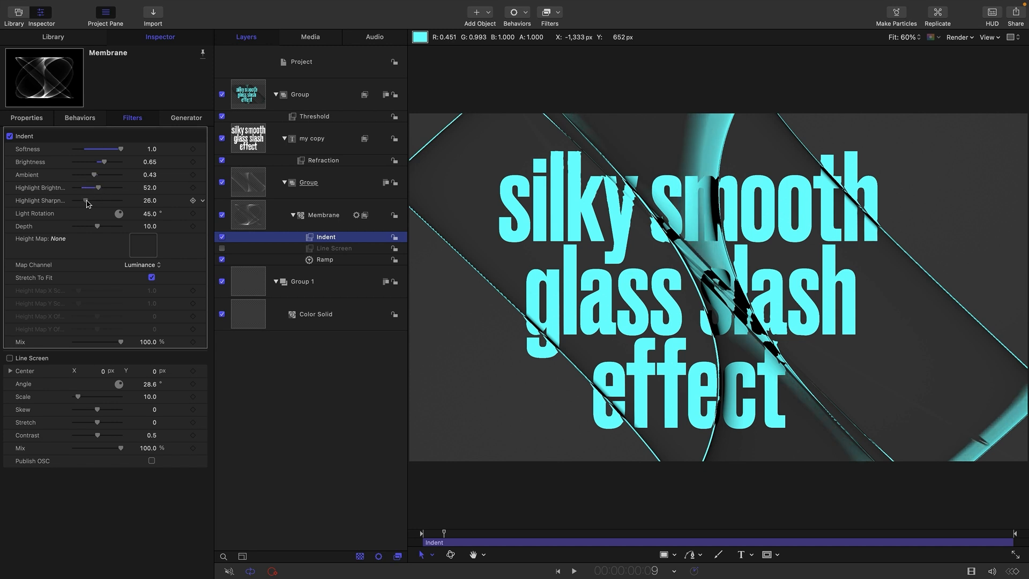
drag(92, 200, 84, 199)
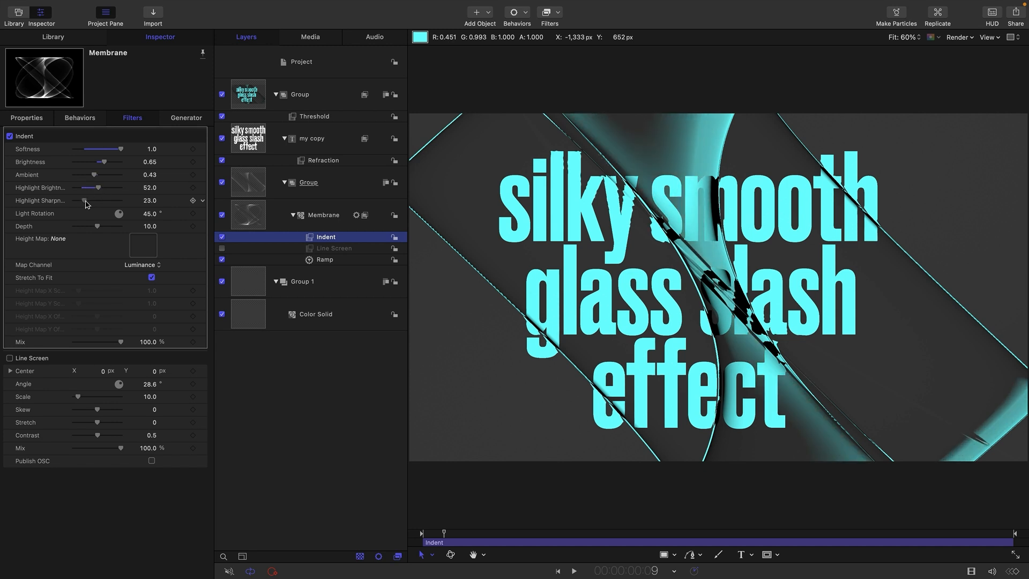
drag(97, 226, 102, 225)
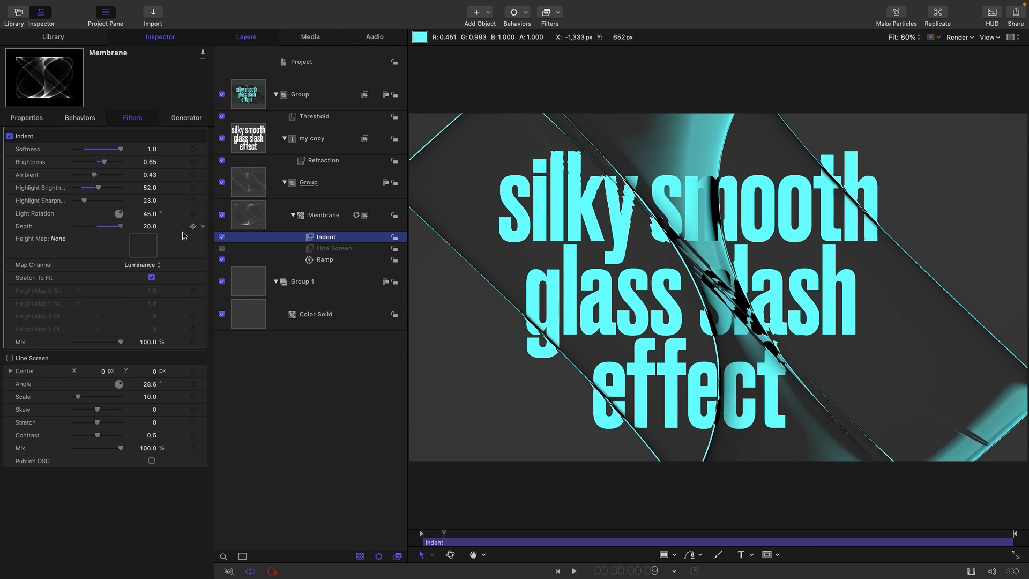
click(573, 570)
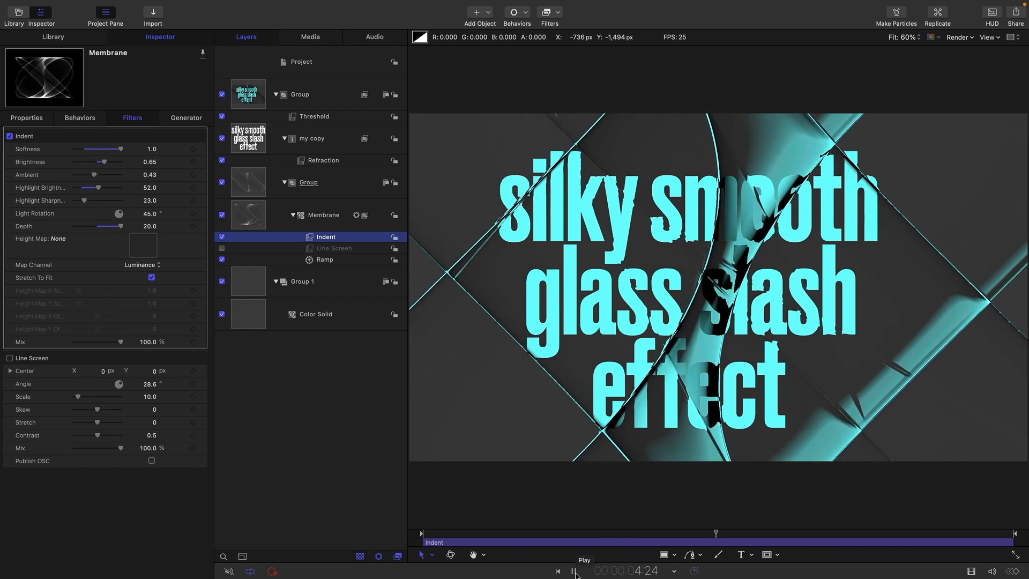
click(574, 570)
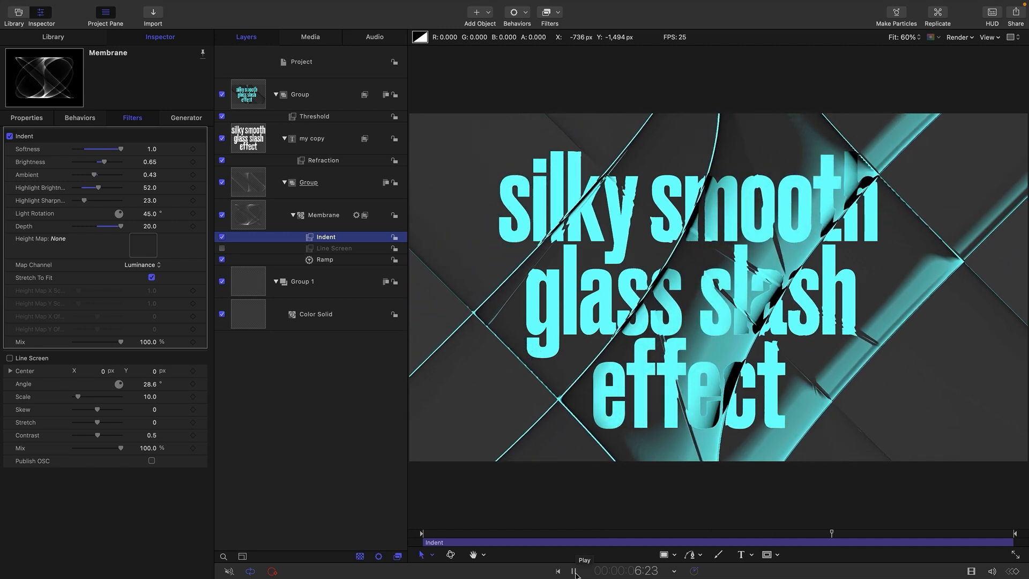
click(574, 570)
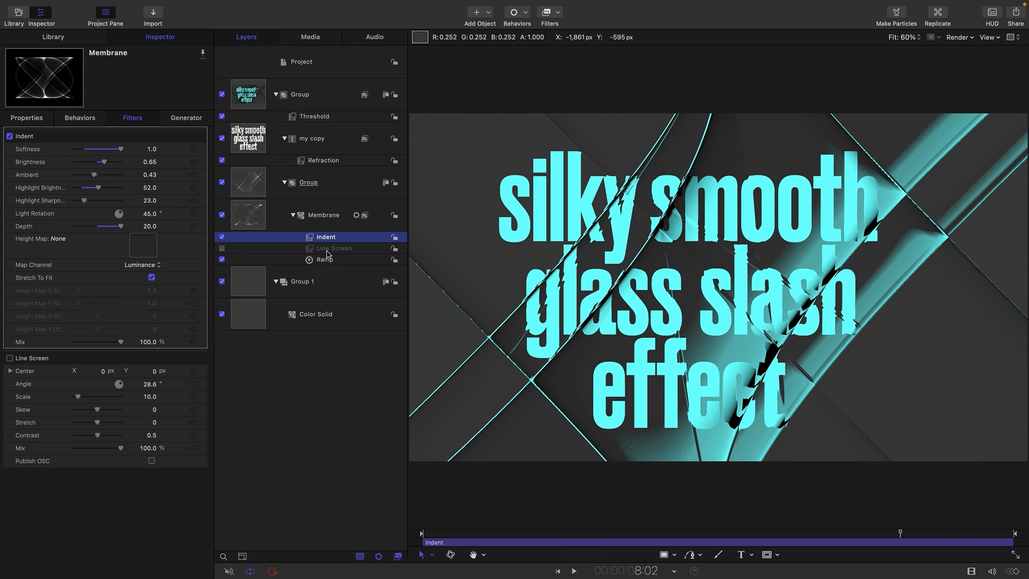
Add an Insect Eye filter at 40% mix and preview the hexagon texture.
click(333, 248)
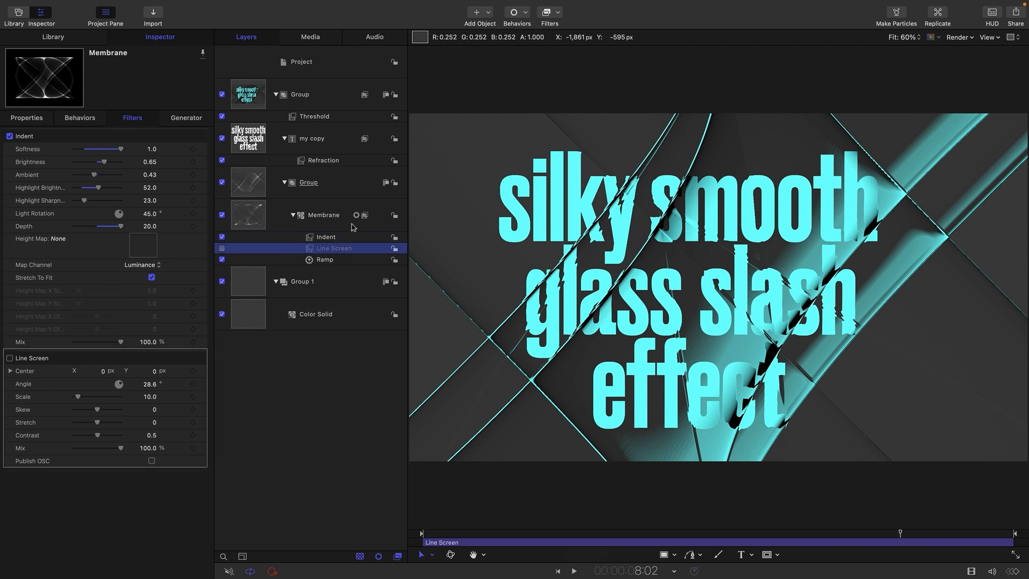
click(549, 12)
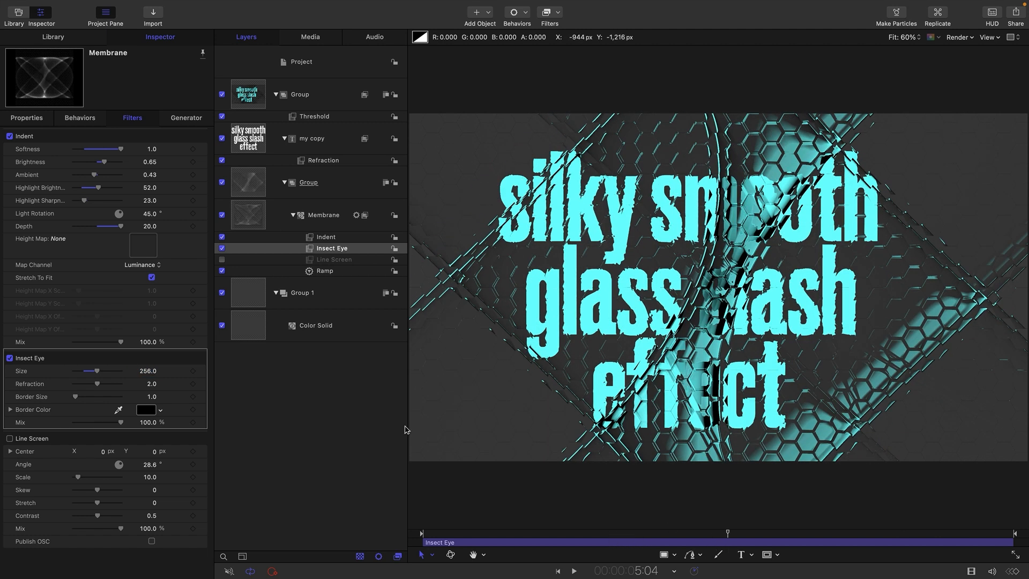
double_click(147, 421)
text(40)
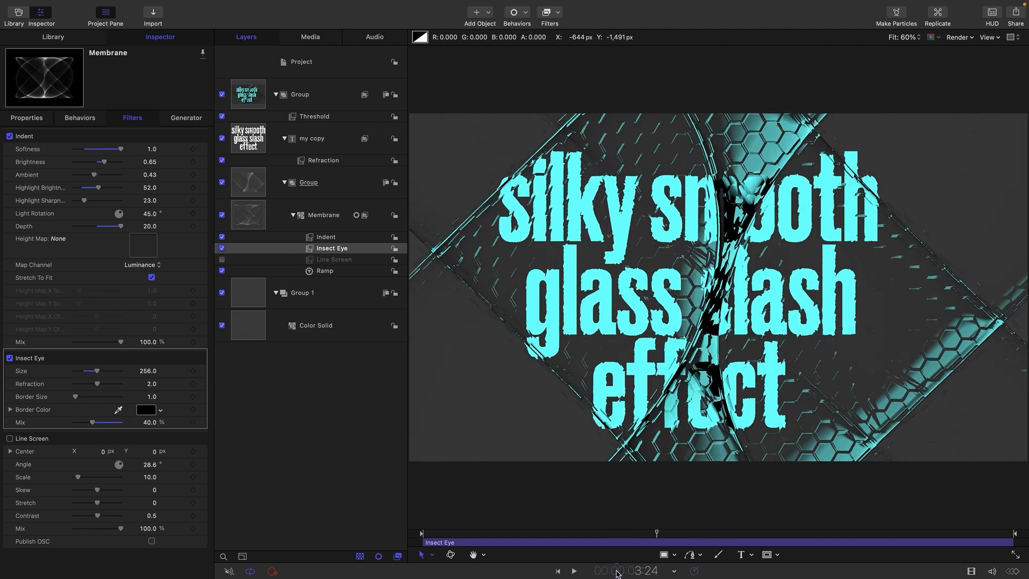
click(573, 570)
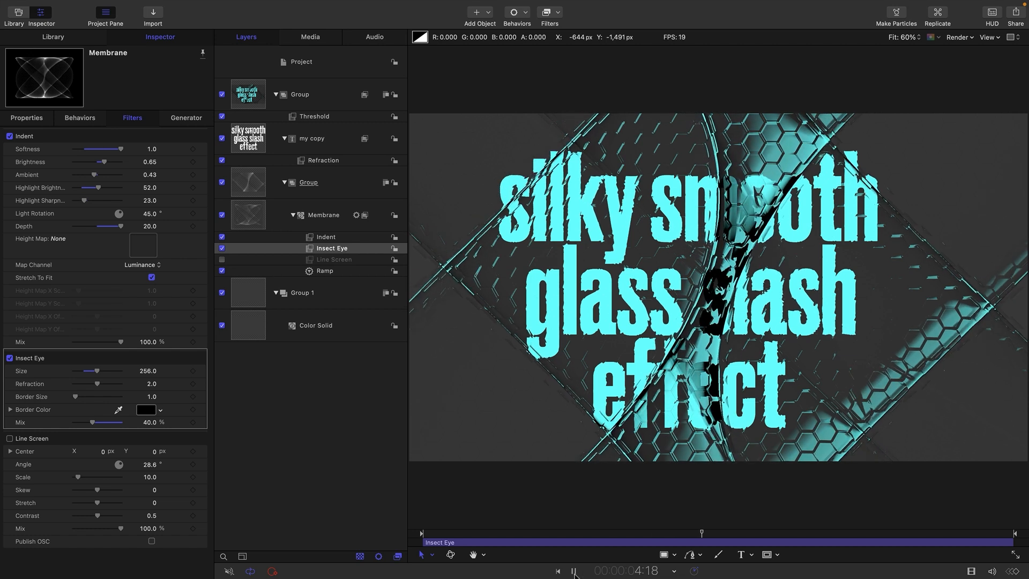
click(574, 570)
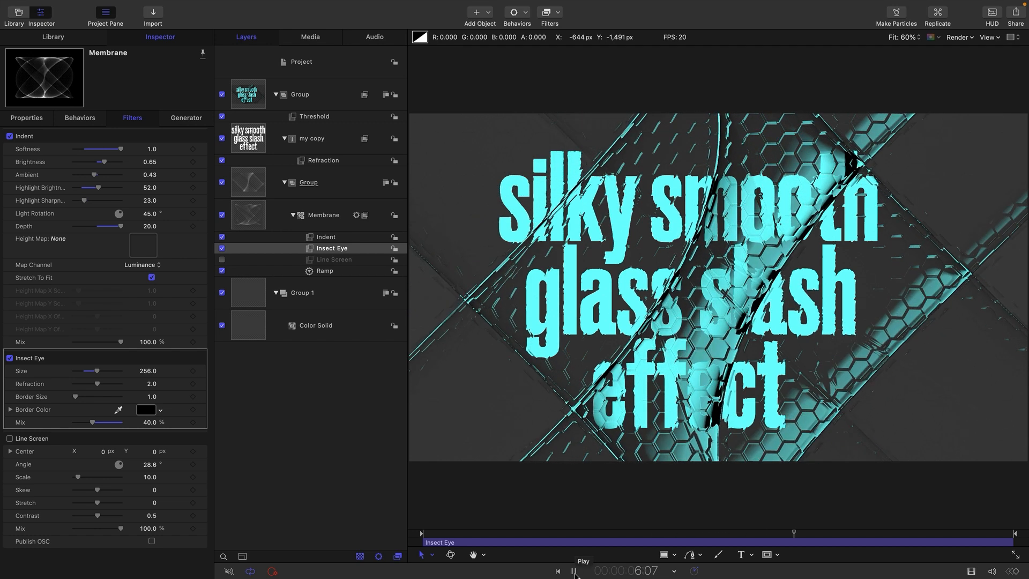
click(573, 570)
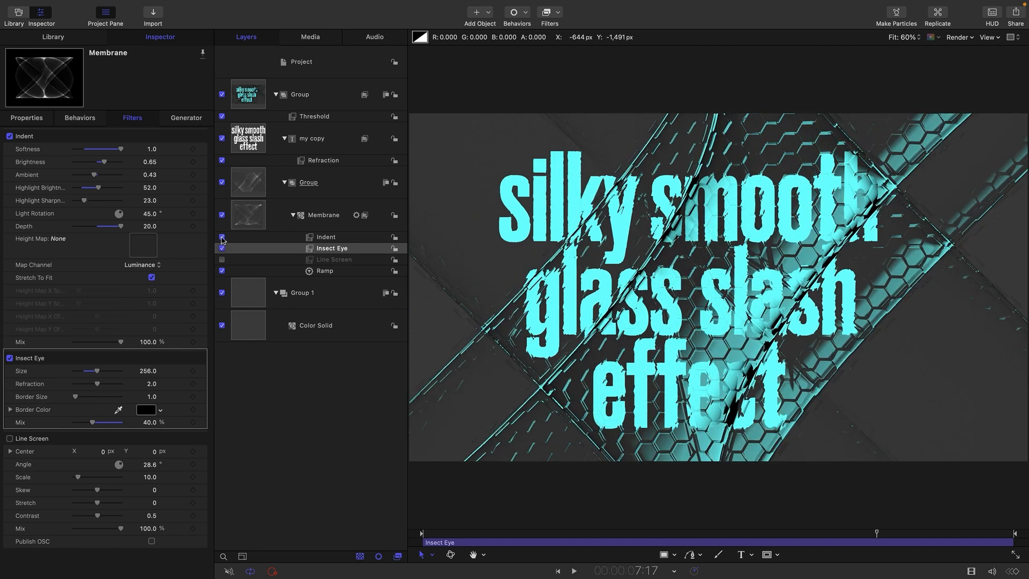
Switch off the Indent and Insect Eye filters and preview the plain glass slashes.
click(222, 237)
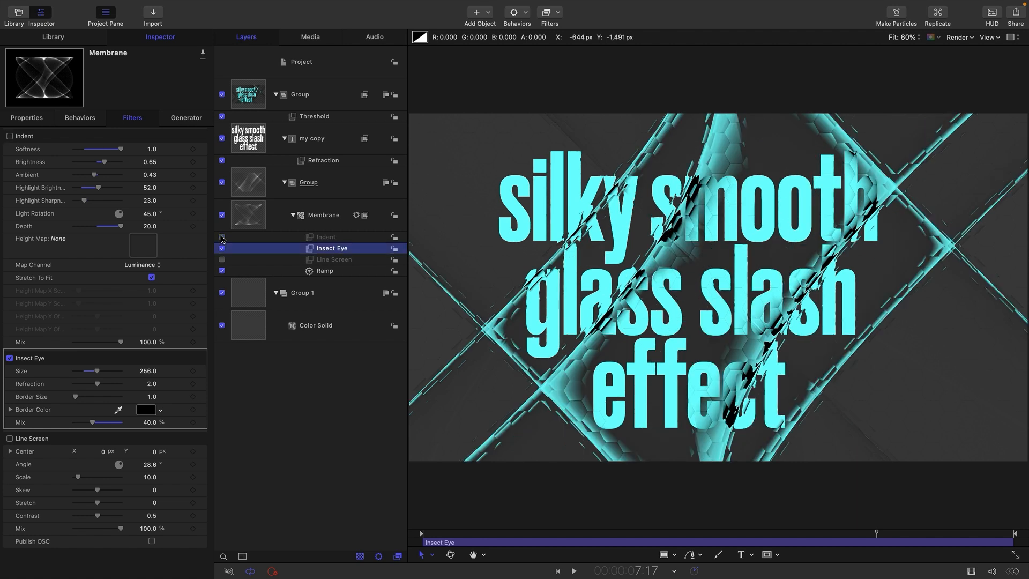
click(573, 570)
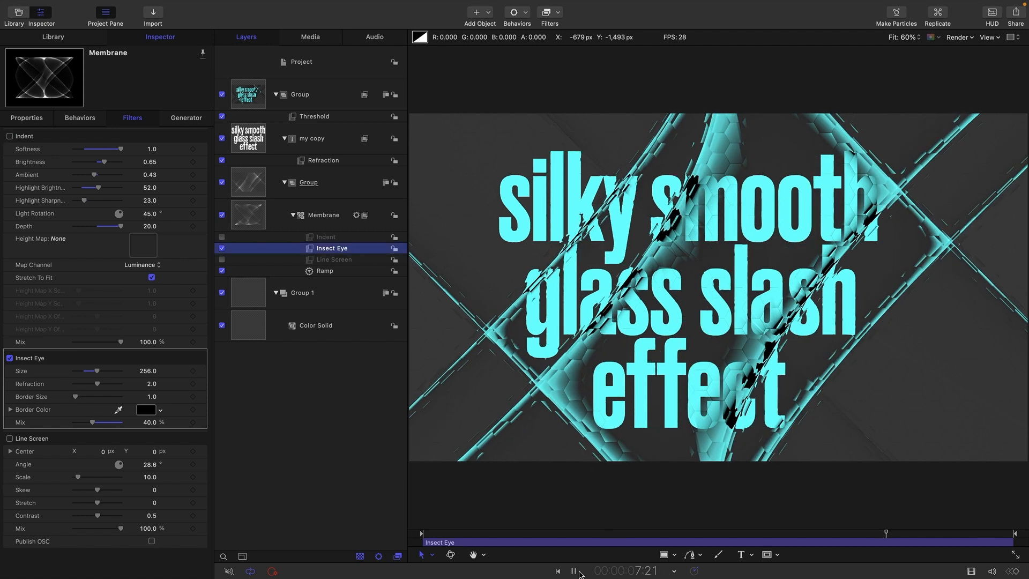
click(573, 571)
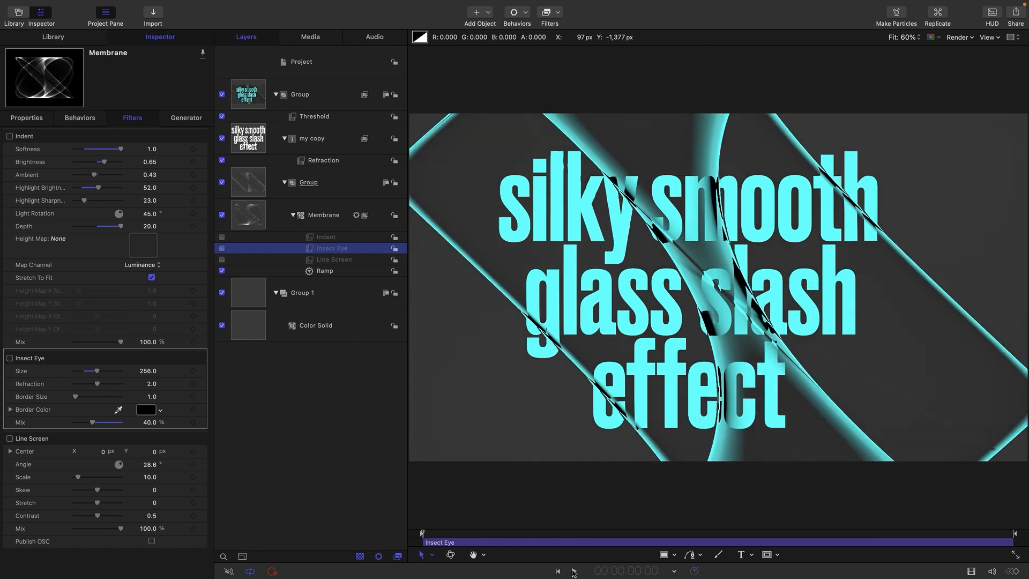
click(557, 570)
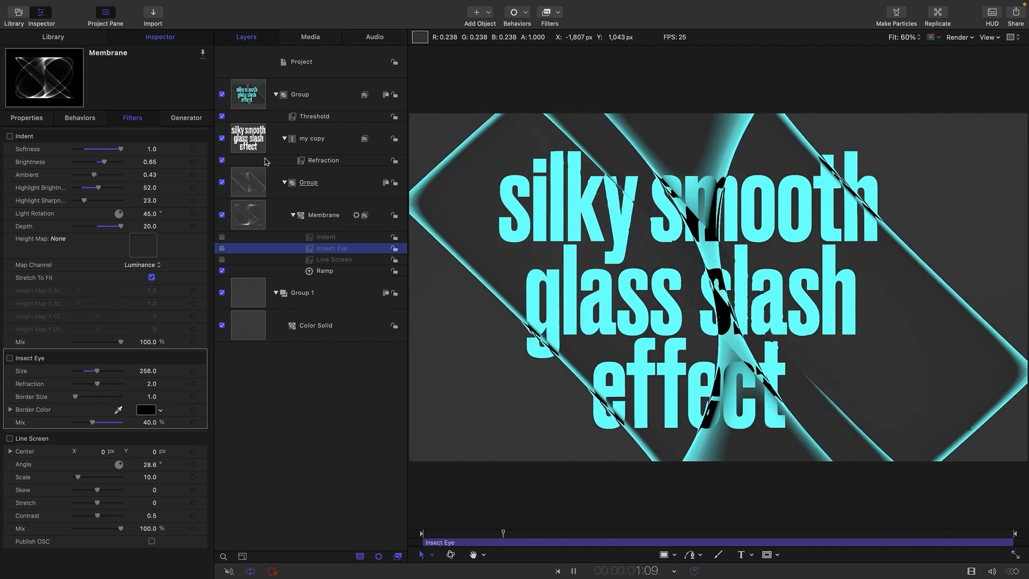